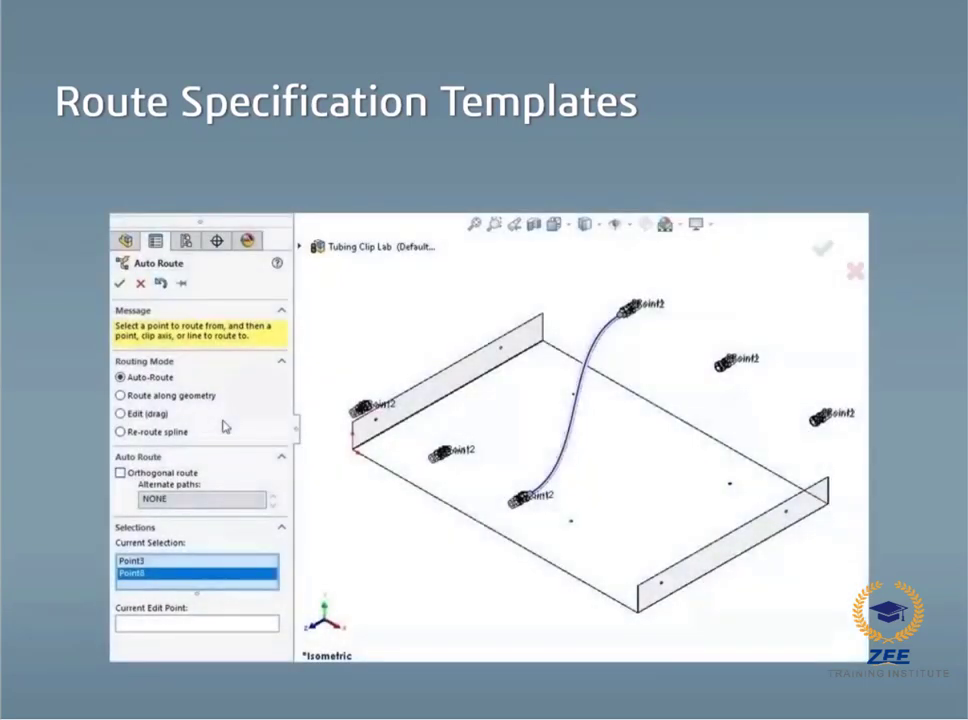
- Start a route from the connector fitting with Use flexible hoses checked, creating a new tube subassembly
{"action": "left_click", "coordinate": [120, 432]}
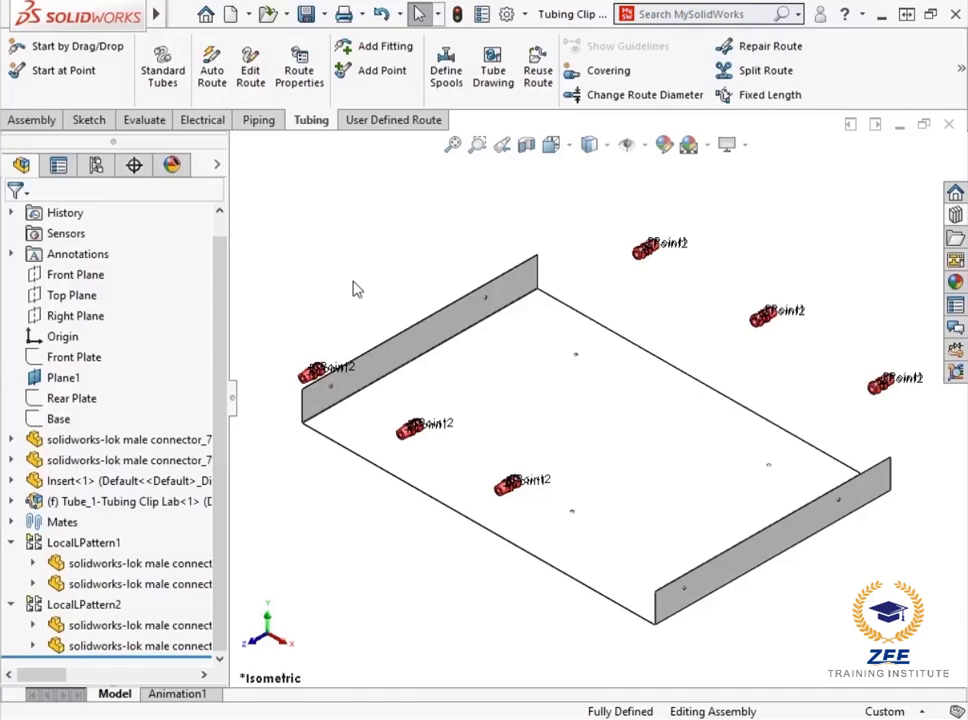
{"action": "mouse_move", "coordinate": [290, 128]}
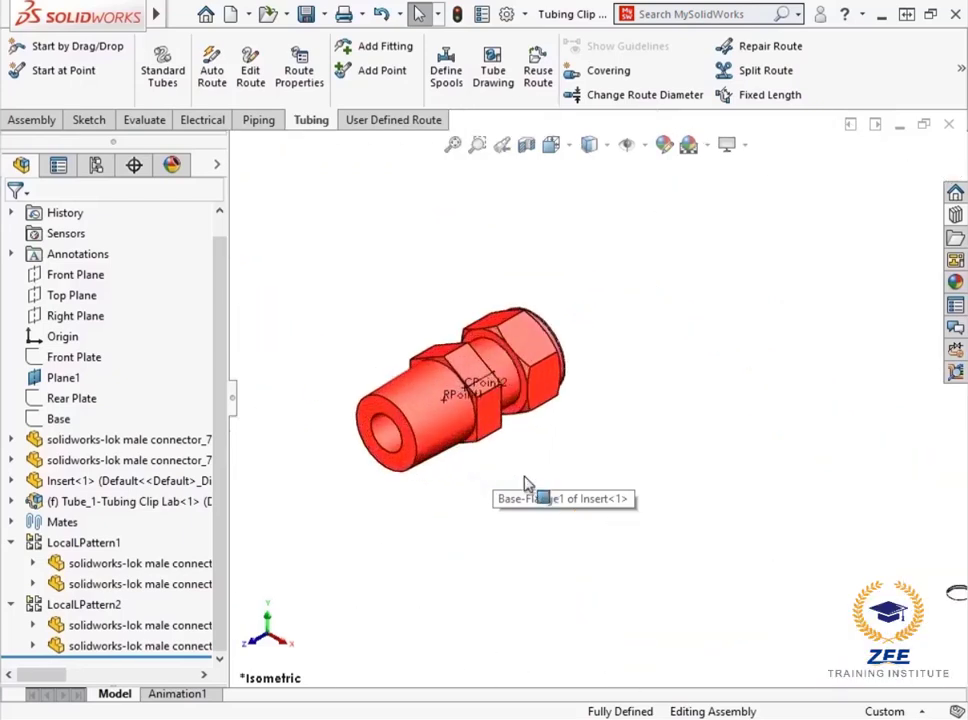
{"action": "right_click", "coordinate": [490, 392]}
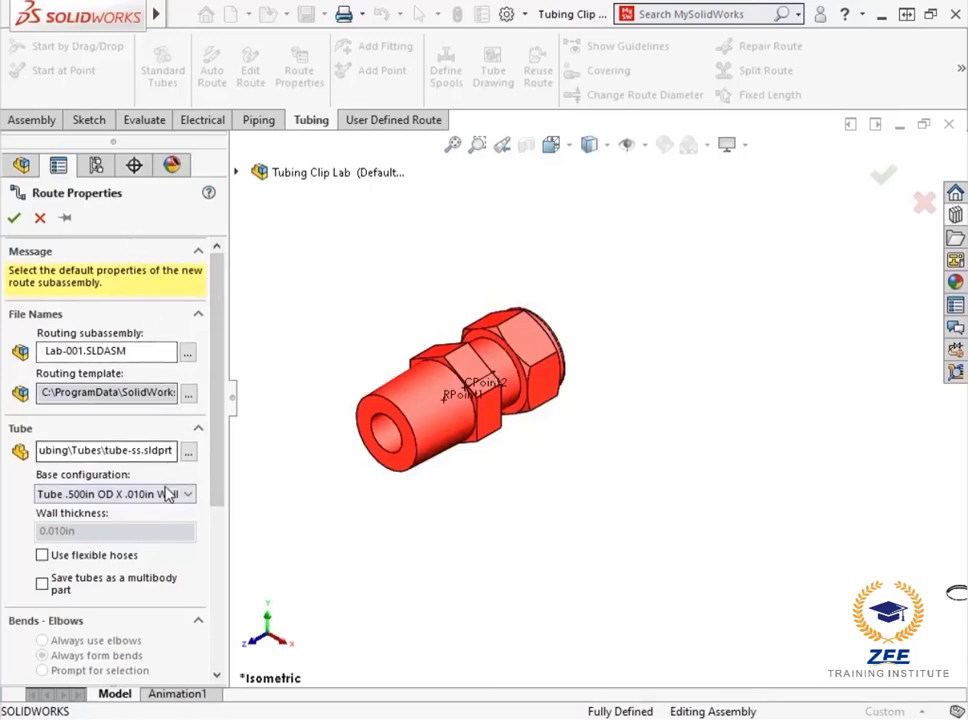
{"action": "left_click", "coordinate": [186, 492]}
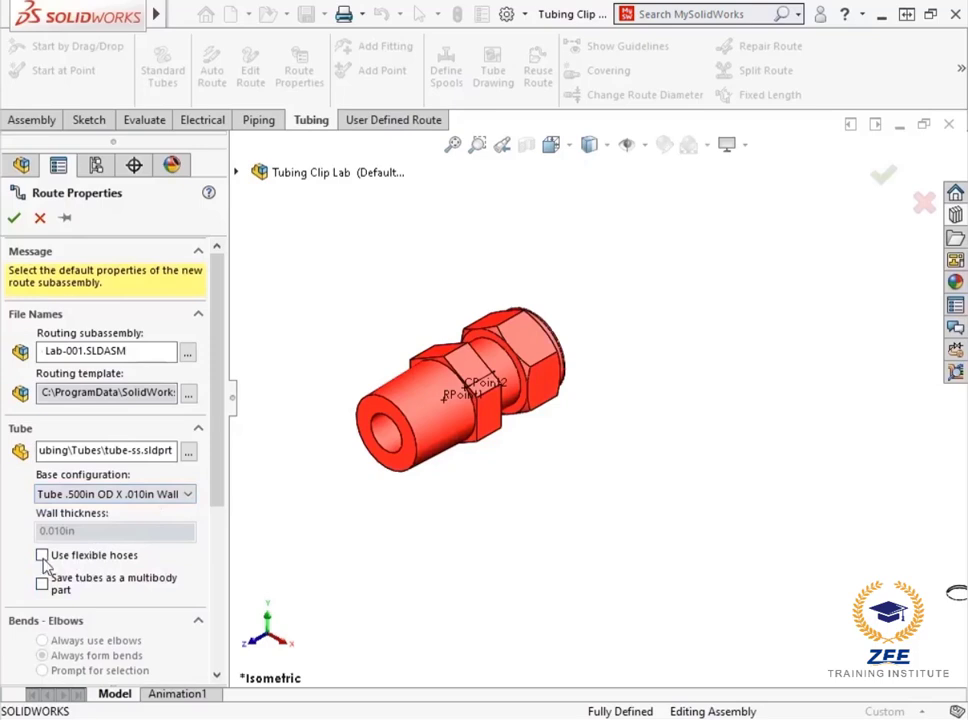
{"action": "left_click", "coordinate": [42, 556]}
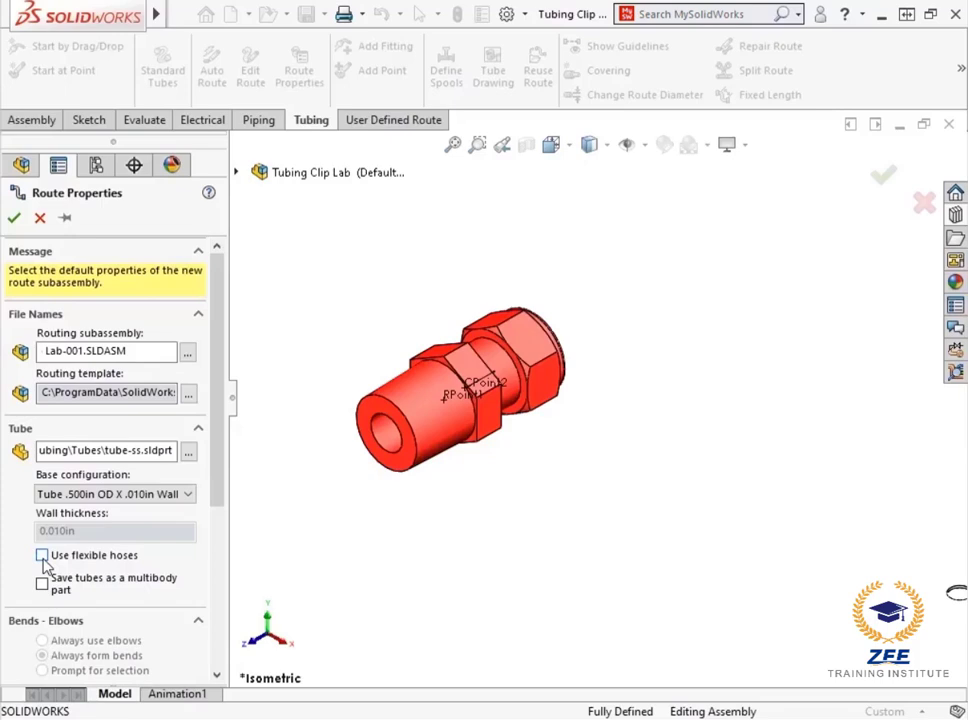
{"action": "left_click", "coordinate": [42, 556]}
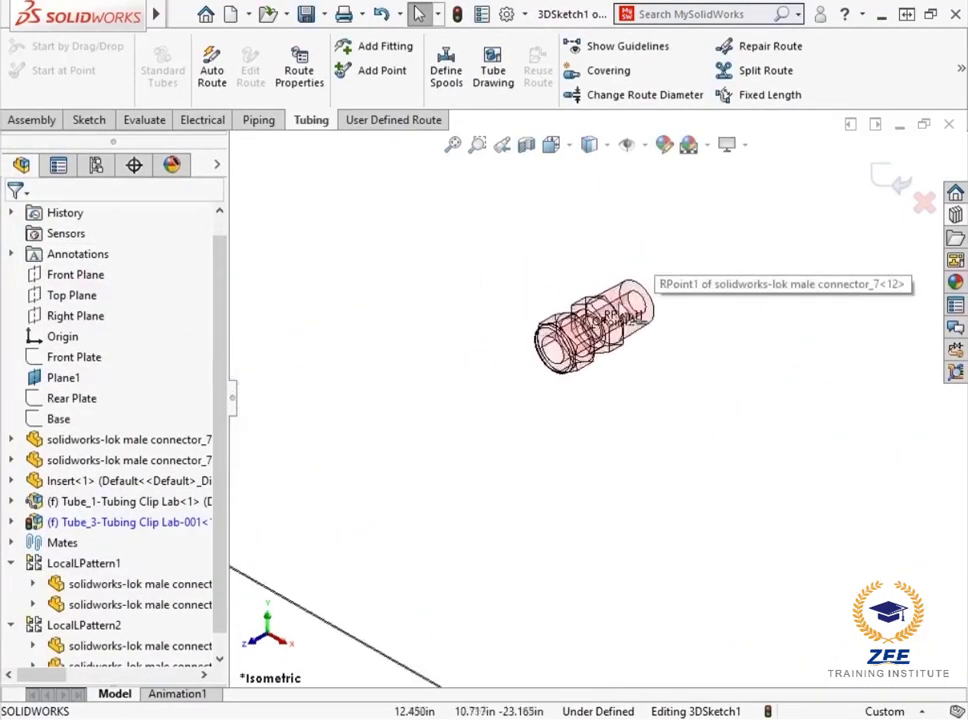
- Launch Auto Route on the route sketch and try the Orthogonal route option
{"action": "right_click", "coordinate": [600, 350]}
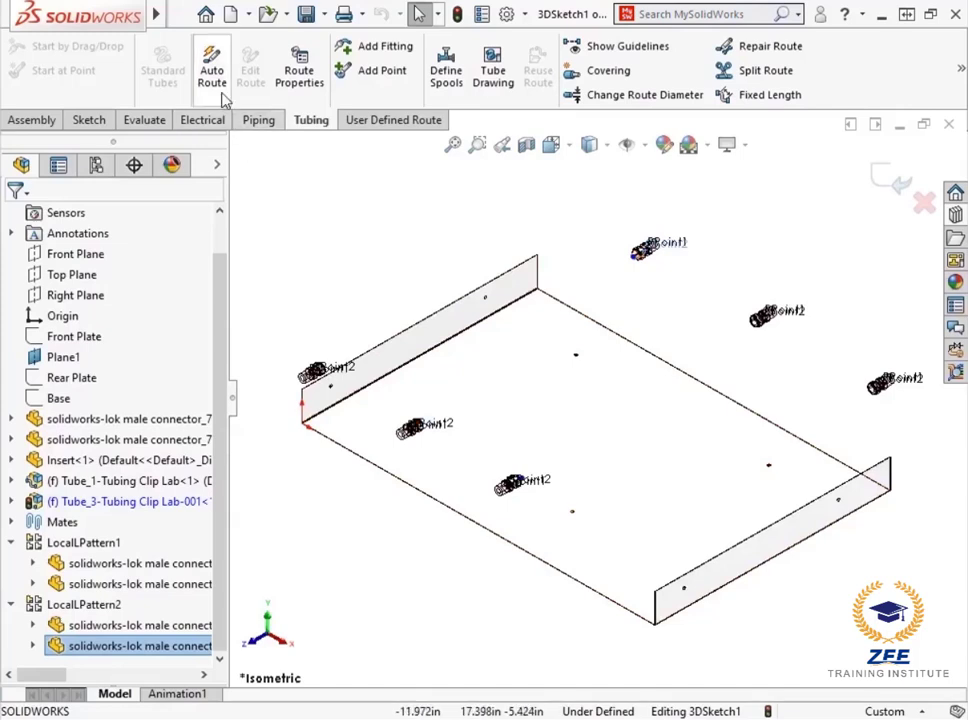
{"action": "left_click", "coordinate": [212, 64]}
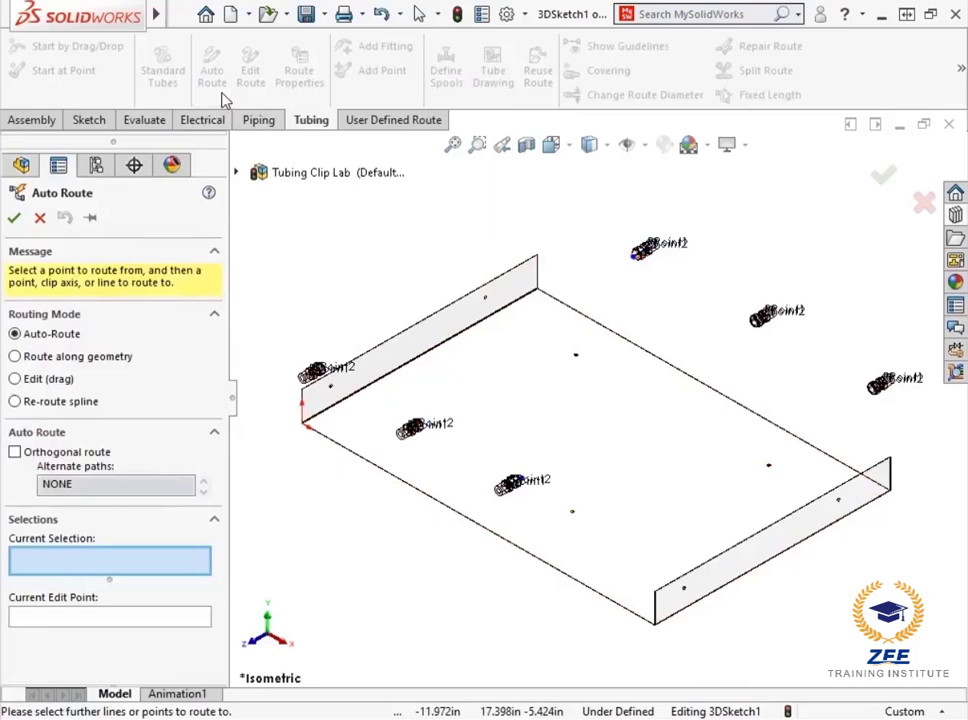
{"action": "mouse_move", "coordinate": [188, 158]}
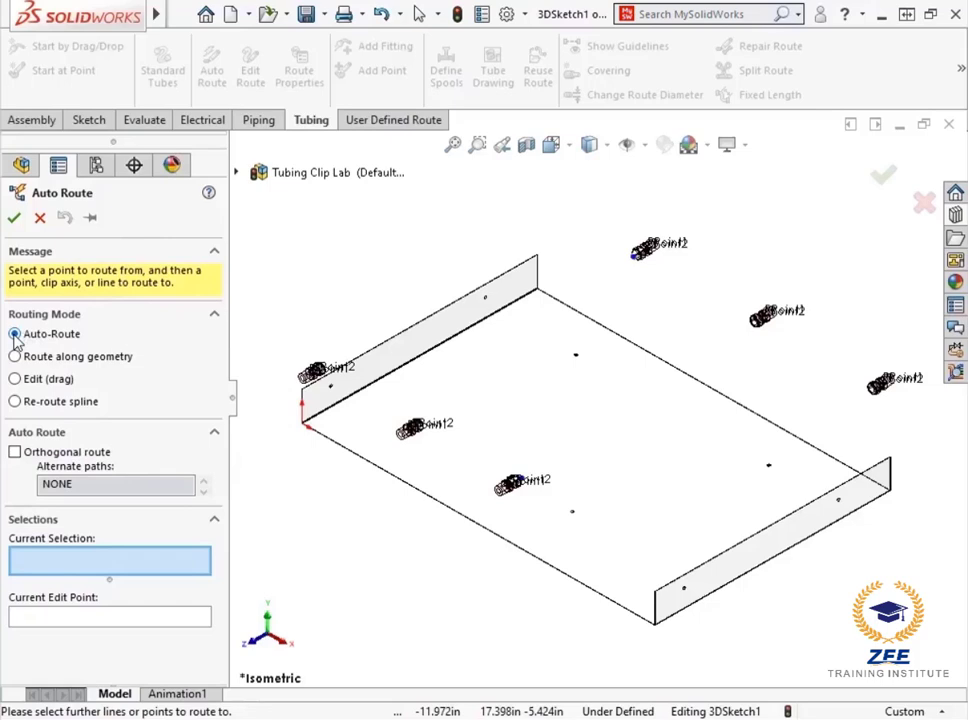
{"action": "mouse_move", "coordinate": [16, 452]}
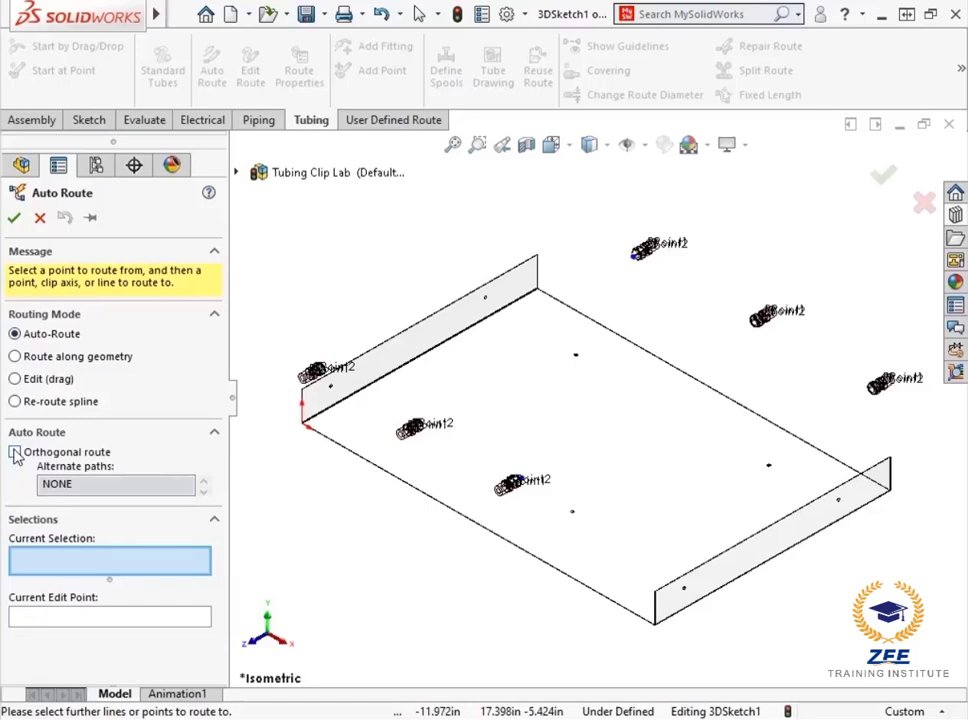
{"action": "left_click", "coordinate": [16, 452]}
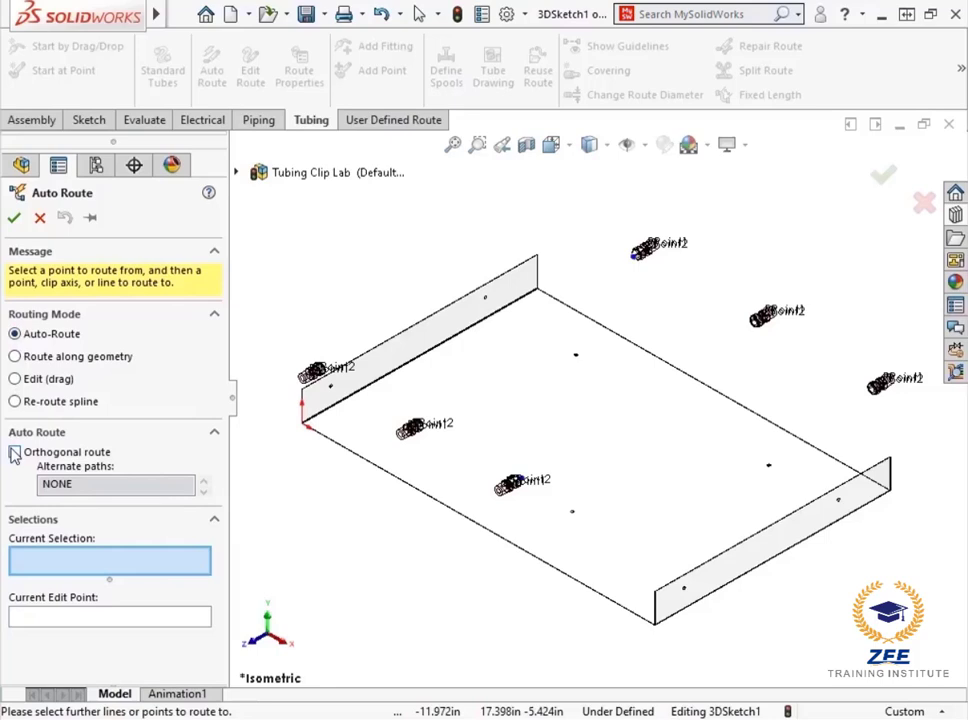
- Auto-route a flexible tube between Point3 and Point8 and choose Re-route spline
{"action": "left_click", "coordinate": [16, 452]}
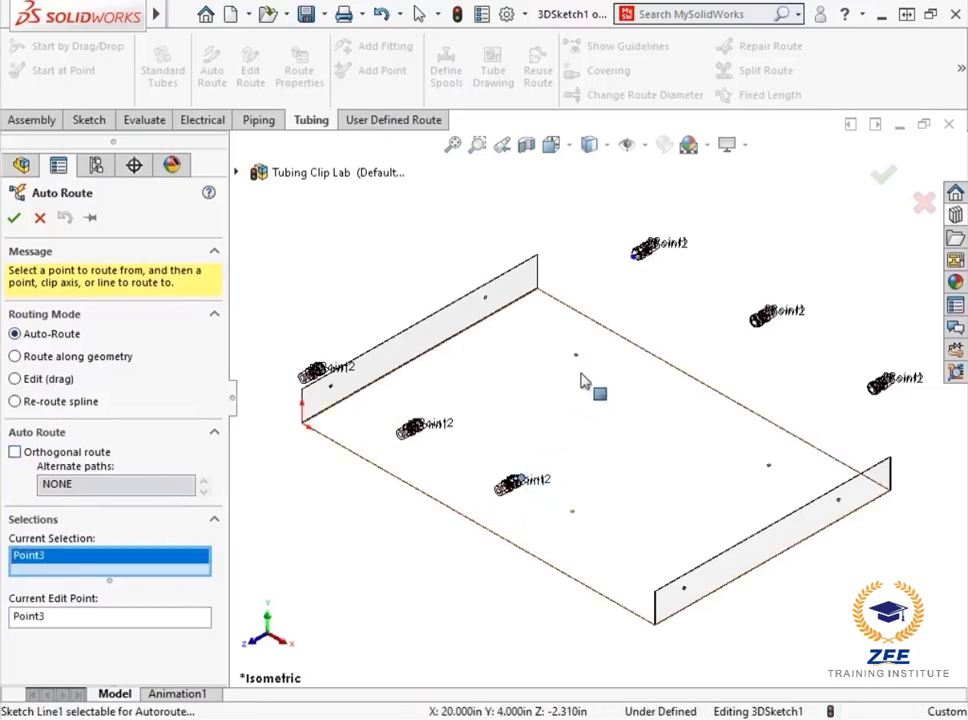
{"action": "left_click", "coordinate": [640, 248]}
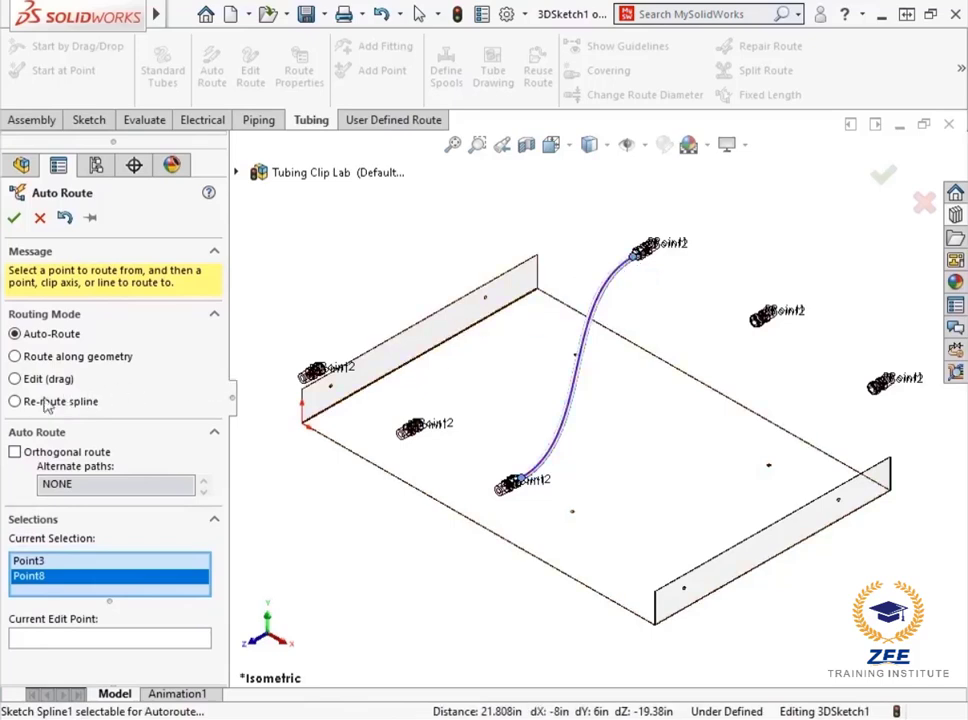
{"action": "mouse_move", "coordinate": [48, 408]}
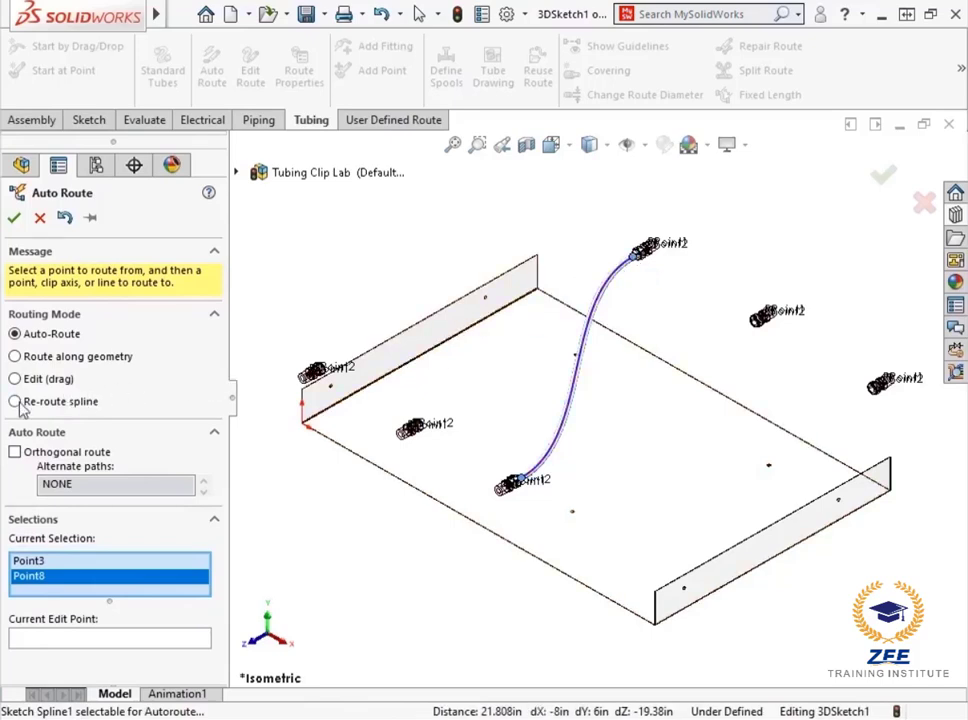
{"action": "left_click", "coordinate": [16, 400]}
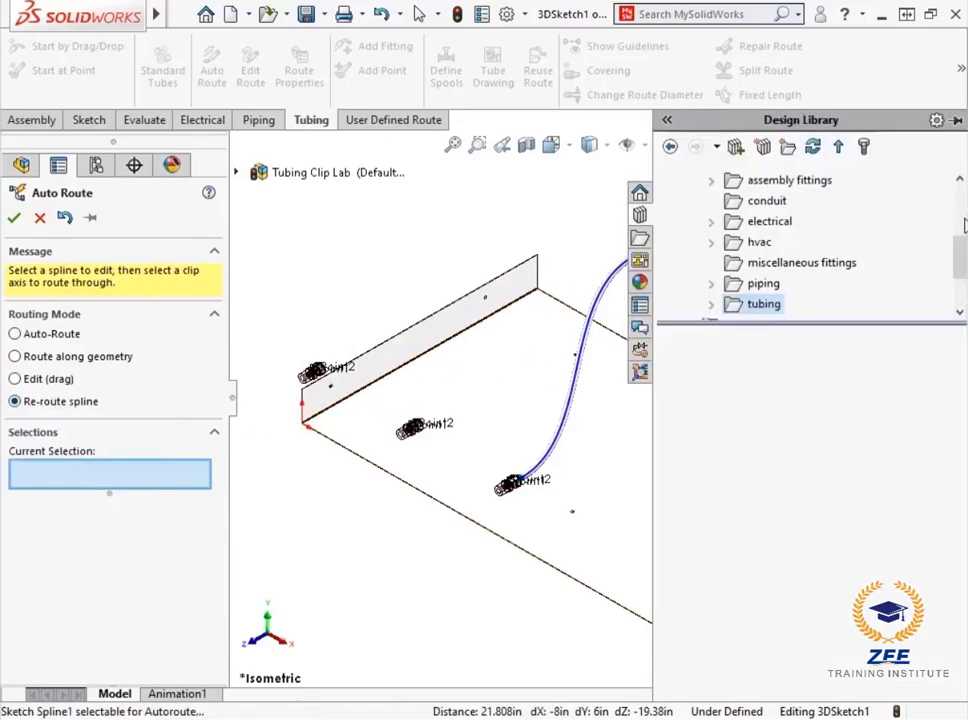
- Place a tubing_clip from Design Library > routing > tubing and reroute the spline through its axis
{"action": "scroll", "scroll_direction": "up", "scroll_amount": 3}
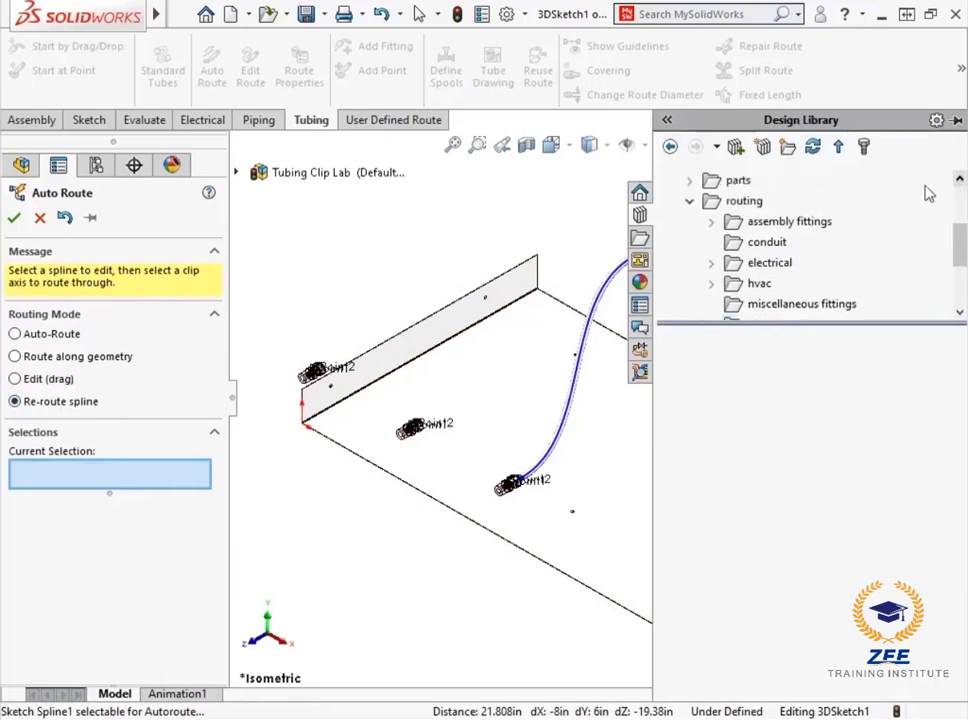
{"action": "left_click", "coordinate": [744, 200]}
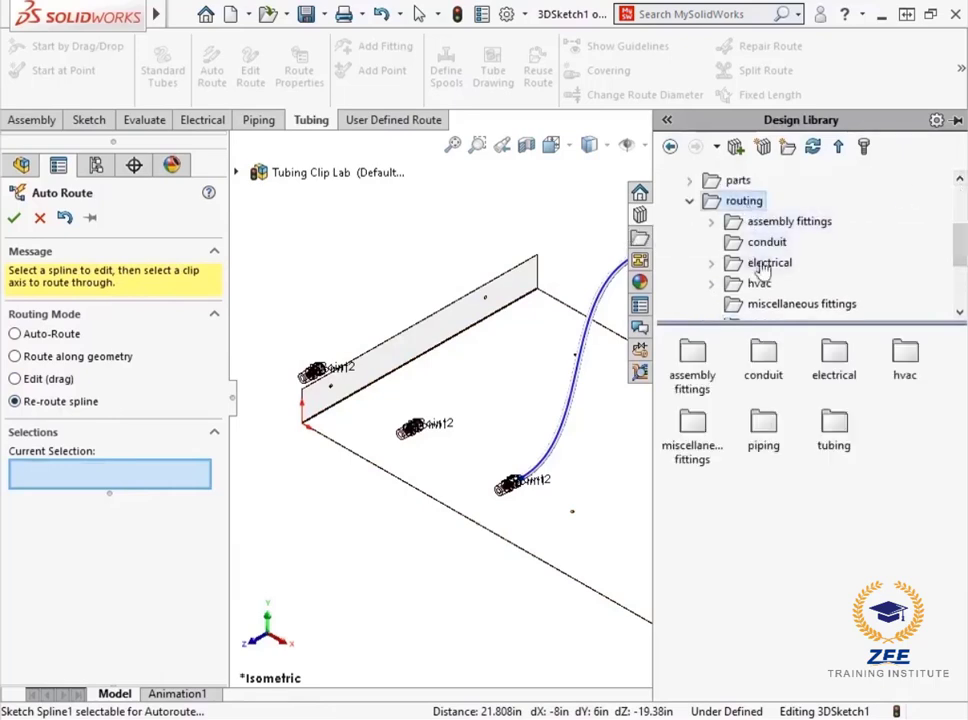
{"action": "left_click", "coordinate": [832, 432]}
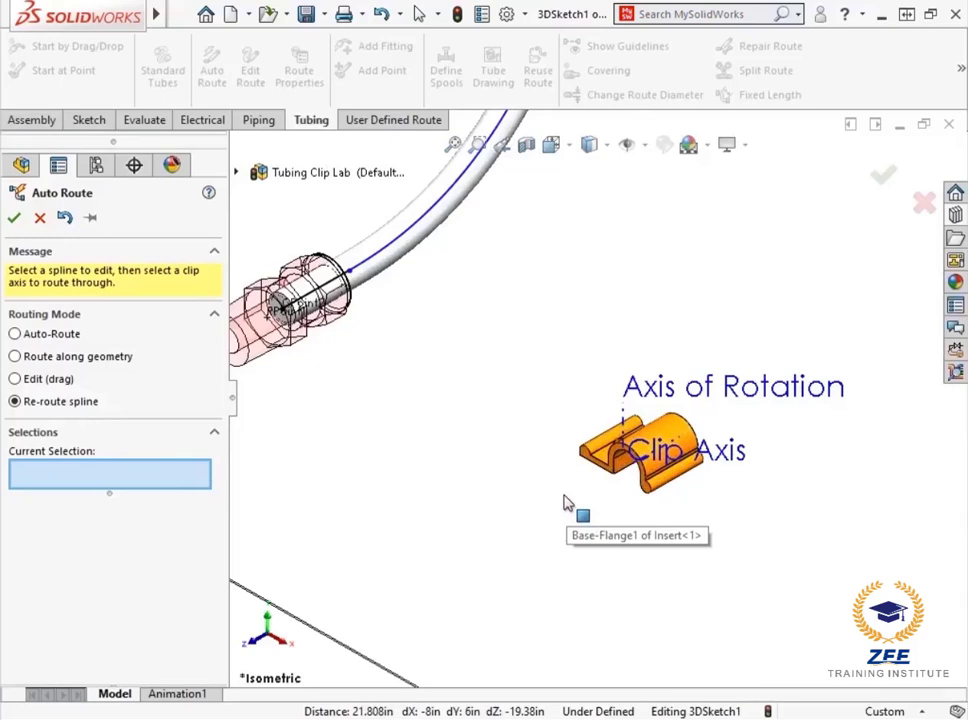
{"action": "mouse_move", "coordinate": [530, 448]}
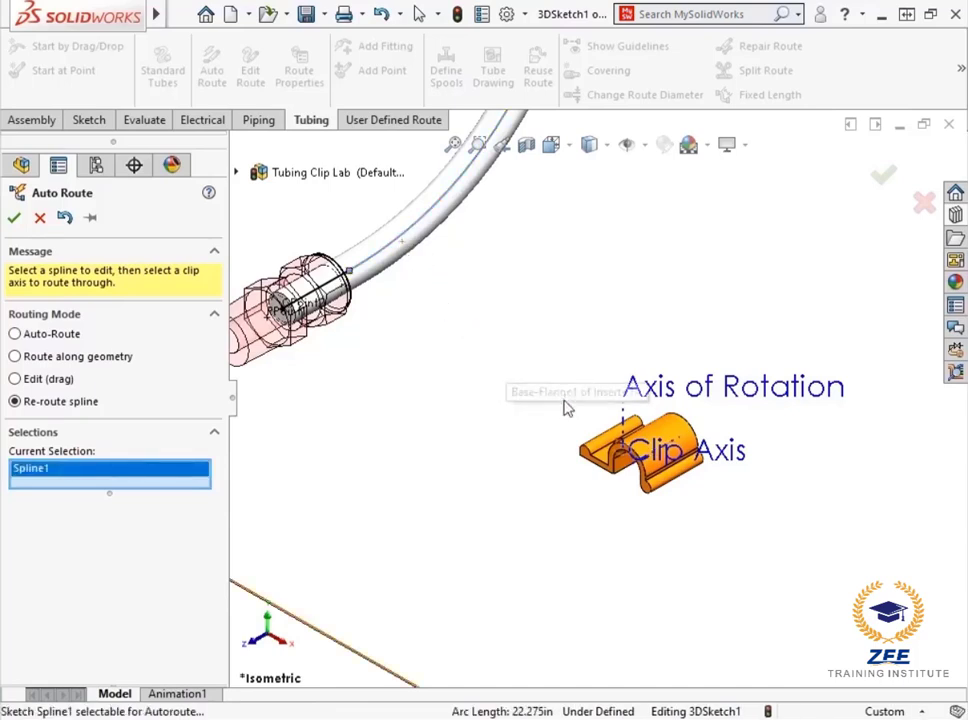
{"action": "left_click", "coordinate": [660, 450]}
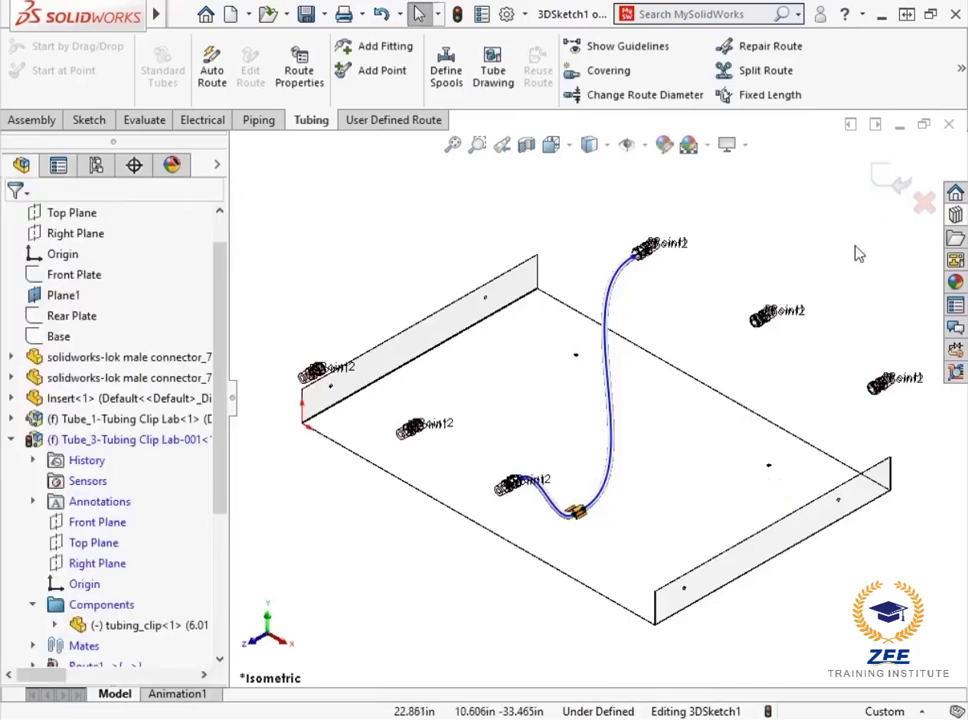
{"action": "mouse_move", "coordinate": [890, 196]}
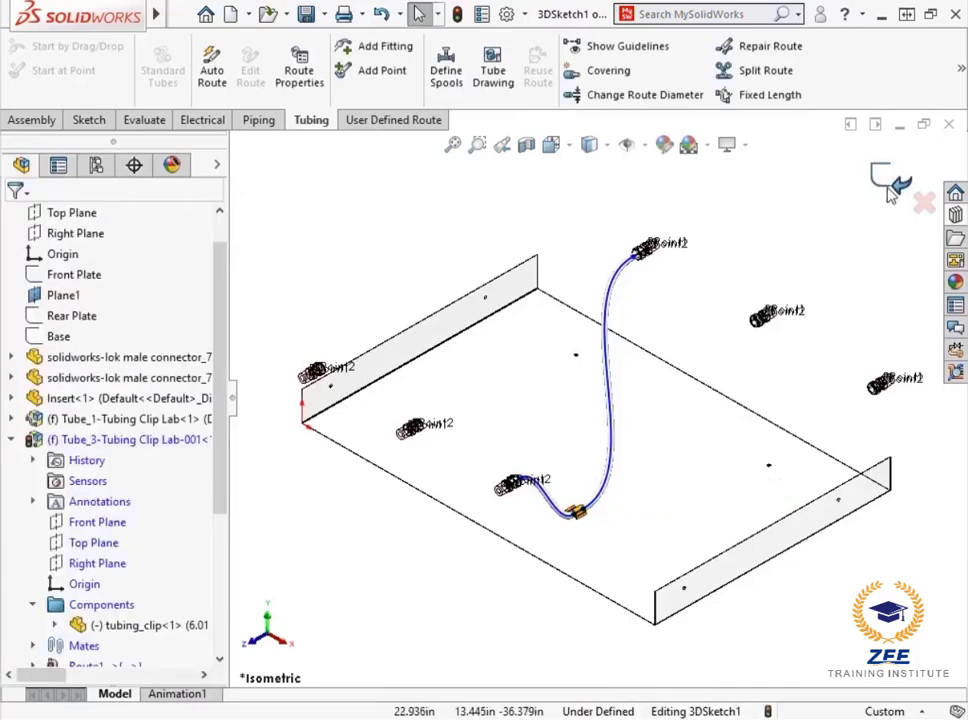
- Exit the route sketch and start a second flexible-hose route from another connector
{"action": "left_click", "coordinate": [904, 180]}
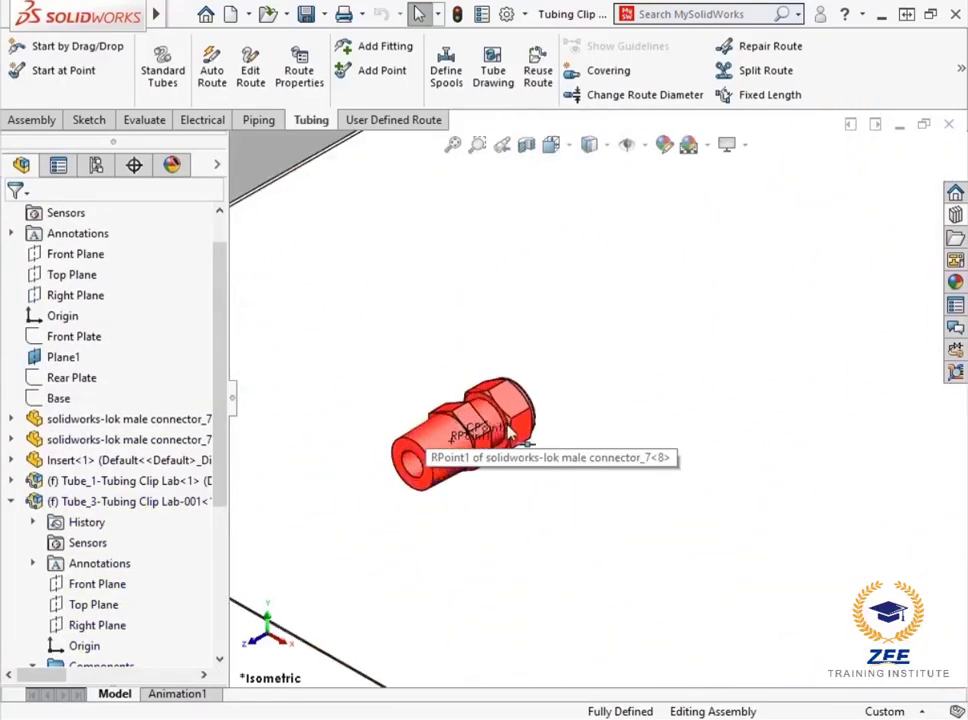
{"action": "right_click", "coordinate": [500, 436]}
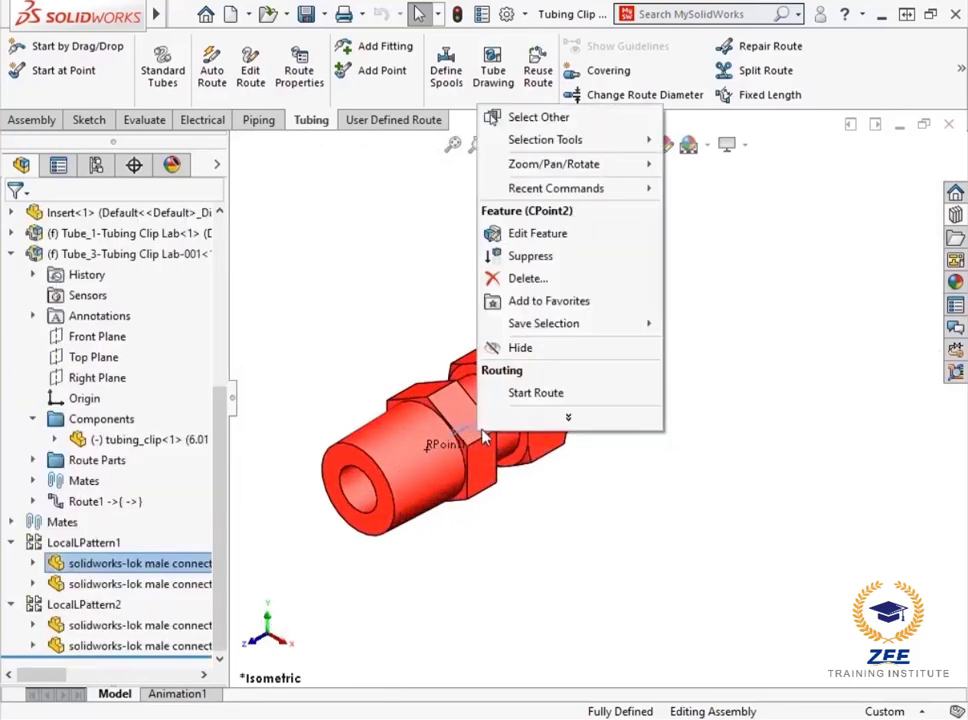
{"action": "left_click", "coordinate": [536, 392]}
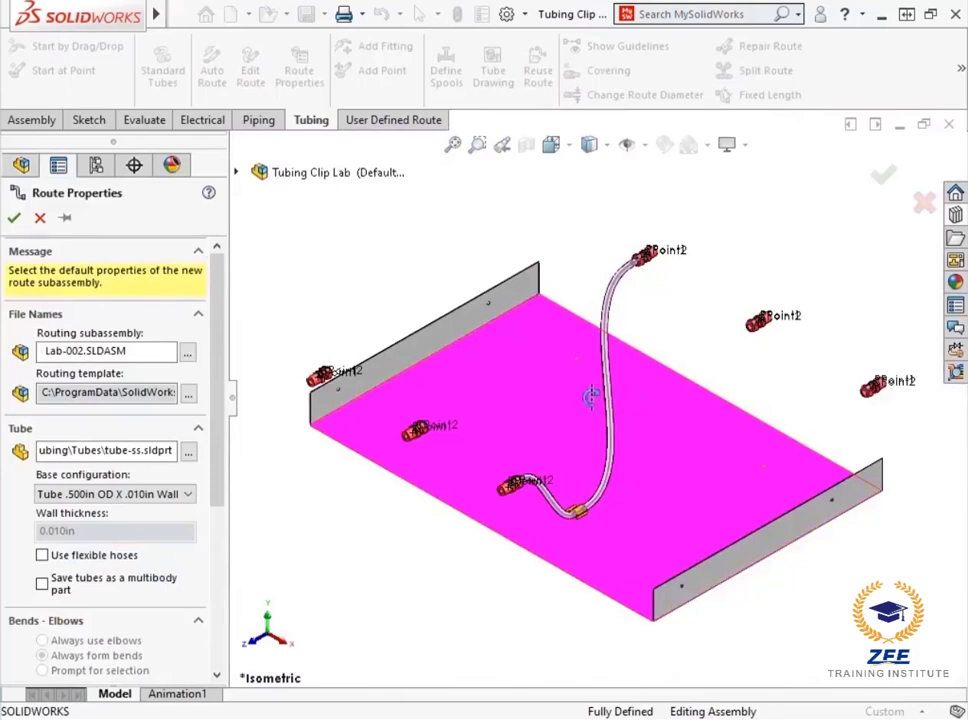
{"action": "left_click", "coordinate": [42, 556]}
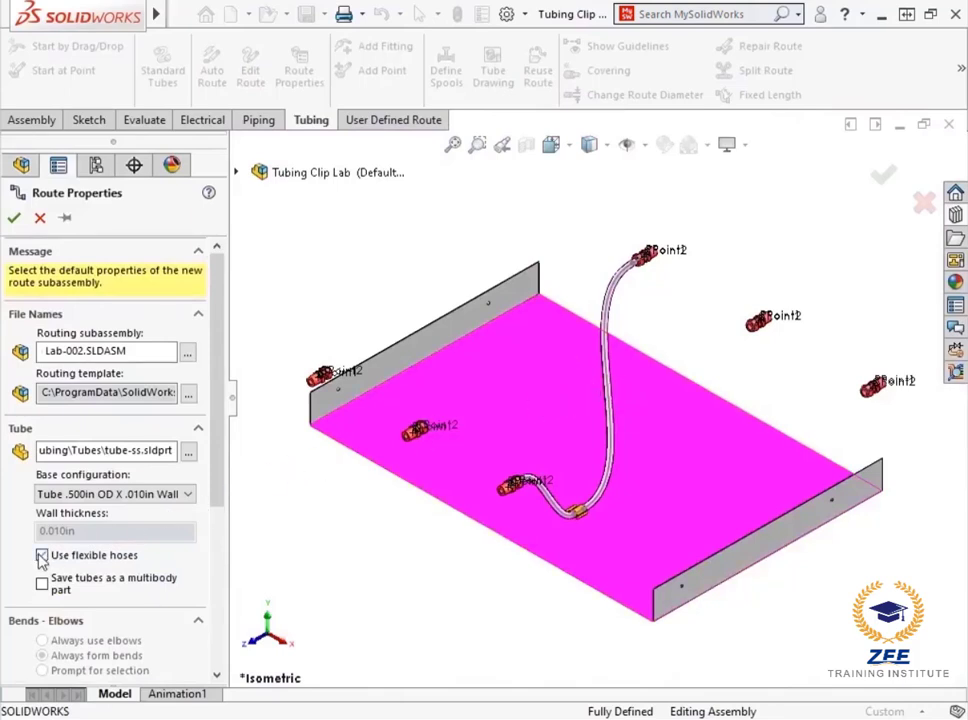
{"action": "left_click", "coordinate": [42, 556]}
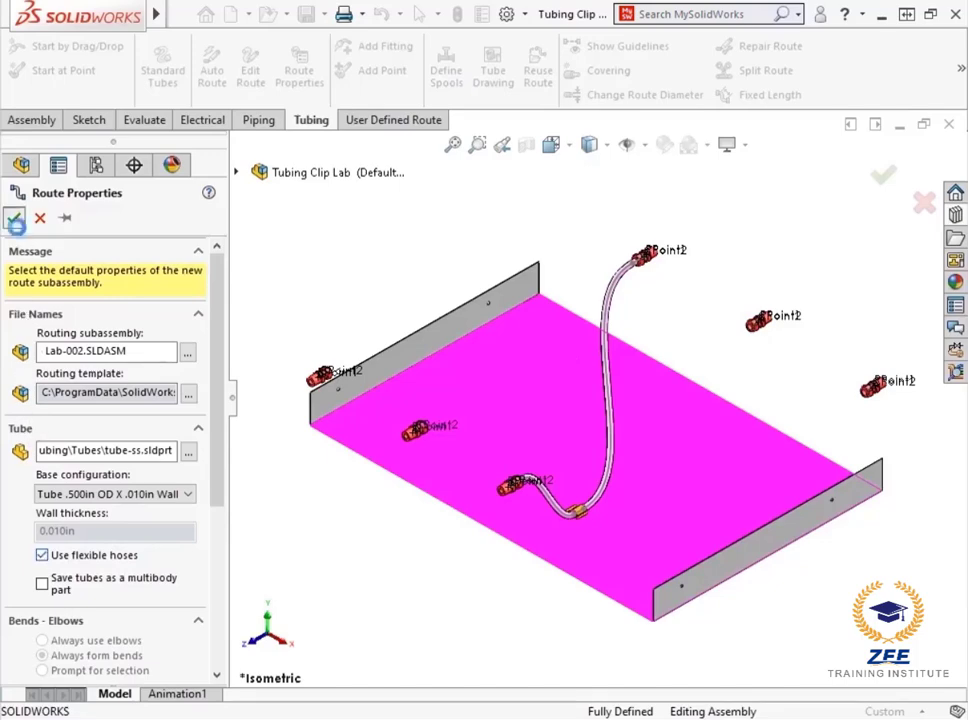
{"action": "left_click", "coordinate": [16, 218]}
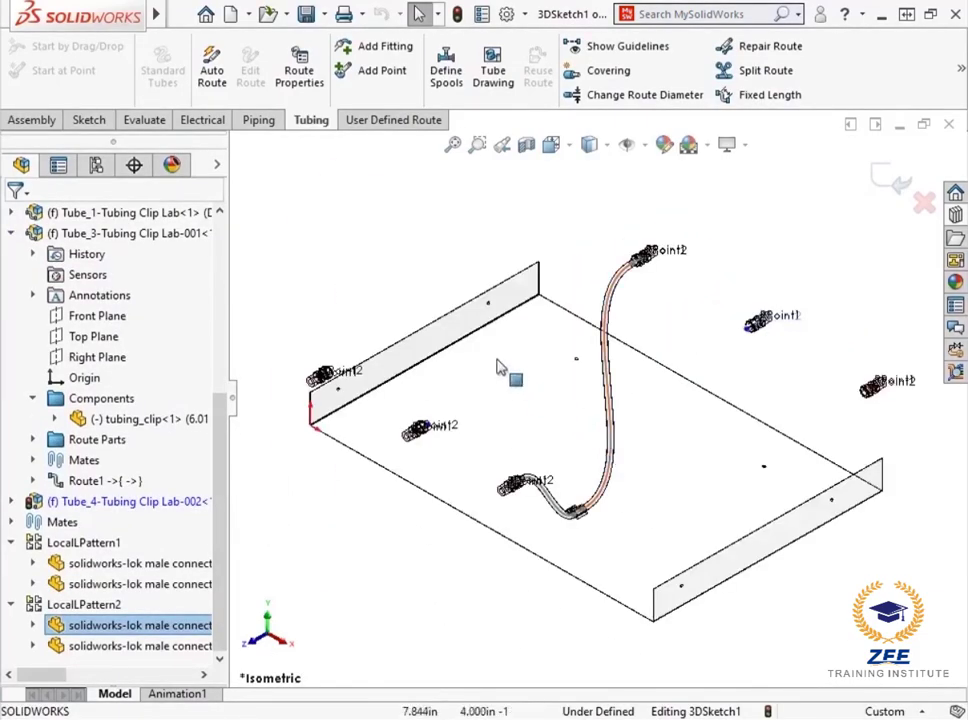
- Auto-route the second tube to the other connector through the clip axis and exit the route sketch
{"action": "left_click", "coordinate": [212, 64]}
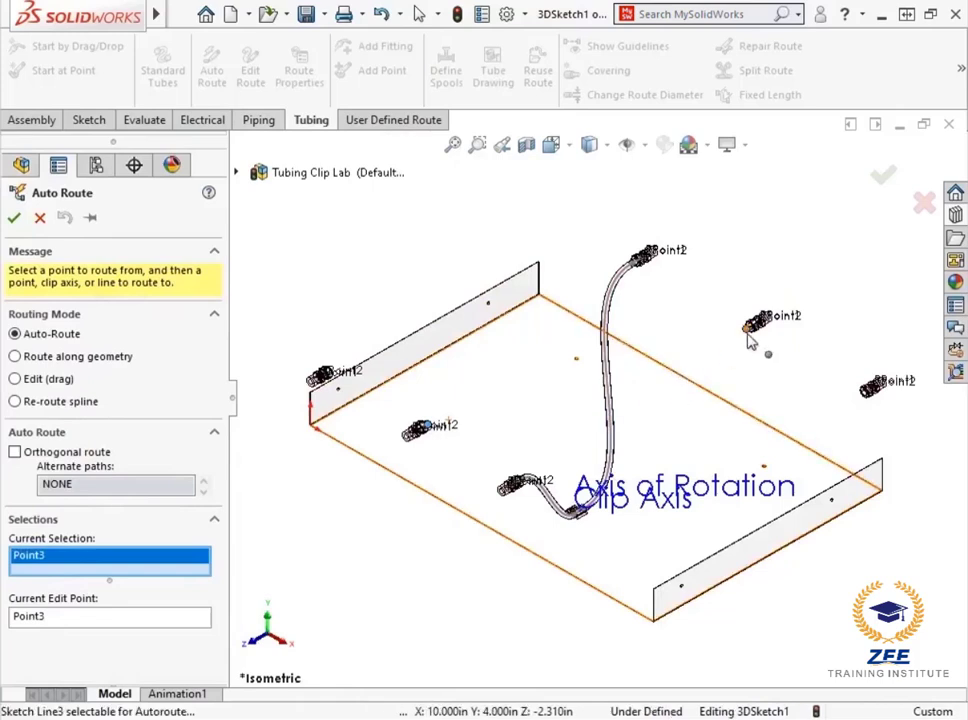
{"action": "left_click", "coordinate": [752, 324]}
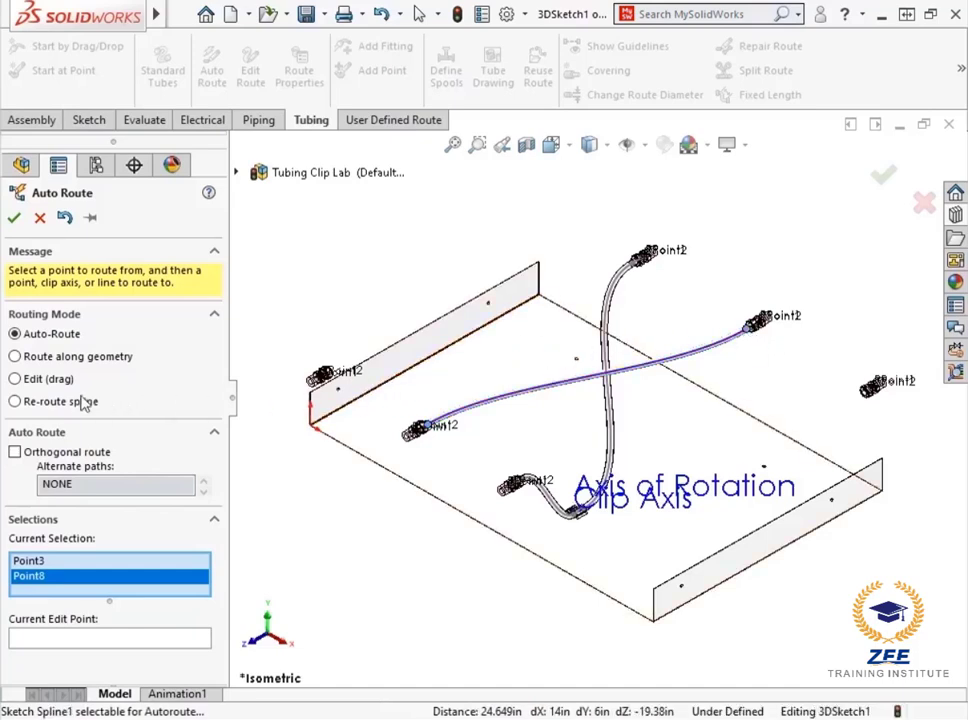
{"action": "left_click", "coordinate": [16, 400]}
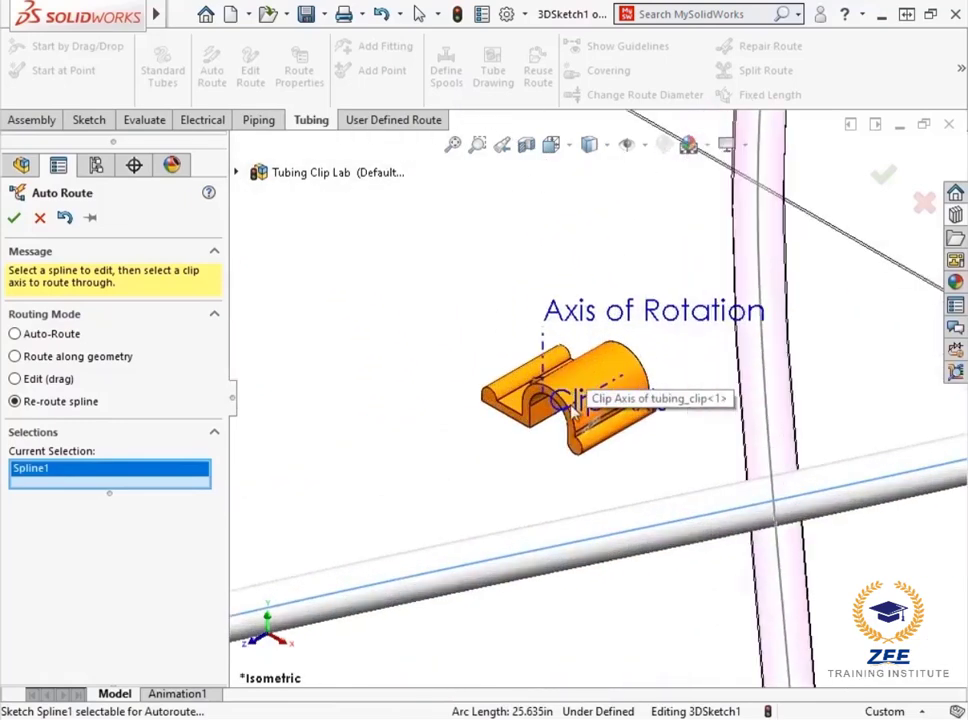
{"action": "left_click", "coordinate": [576, 398]}
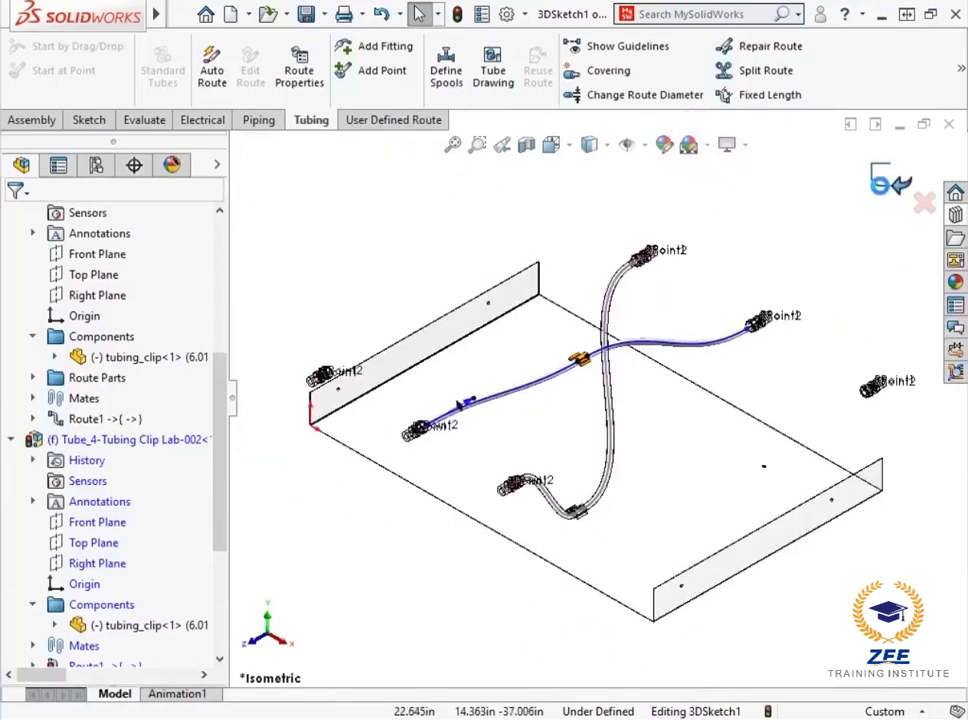
{"action": "left_click", "coordinate": [878, 180]}
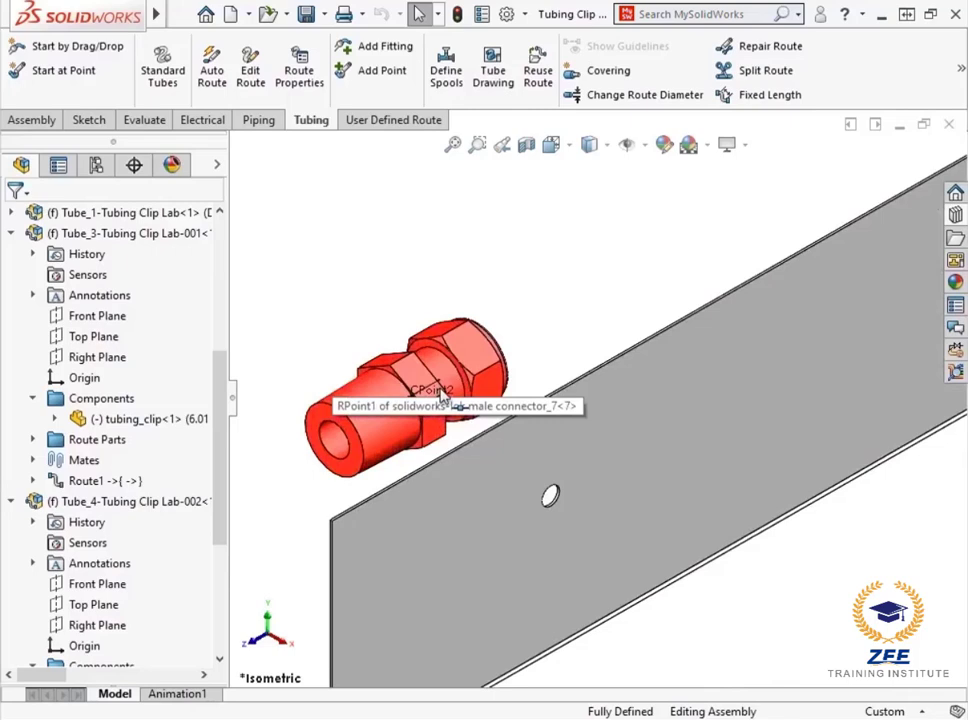
- Start a third flexible-hose route from the edge connector and launch Auto Route
{"action": "right_click", "coordinate": [428, 402]}
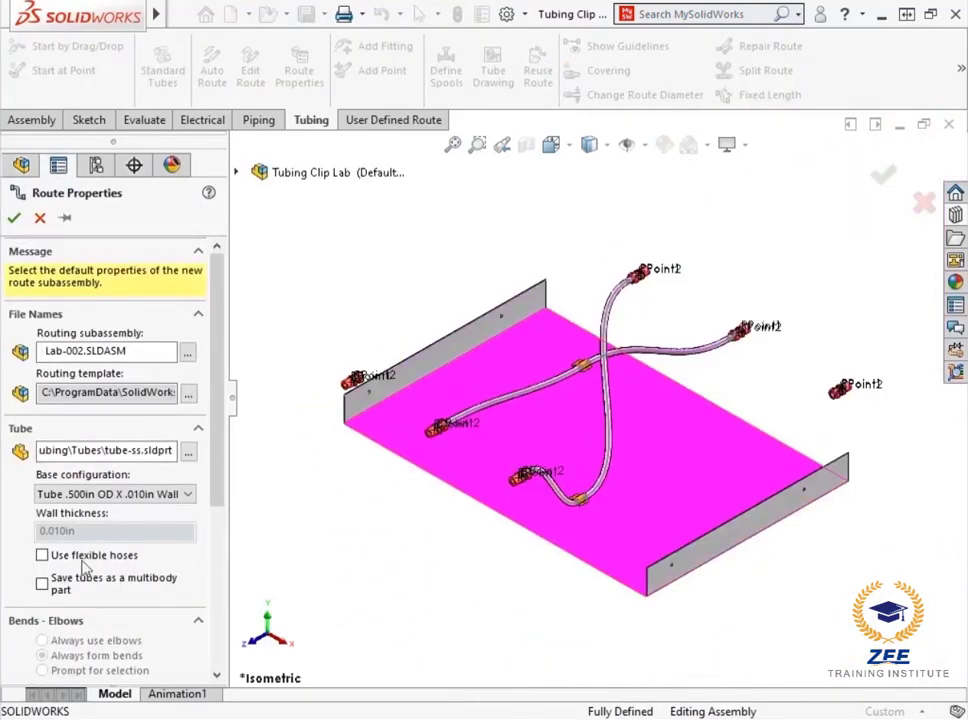
{"action": "left_click", "coordinate": [42, 554]}
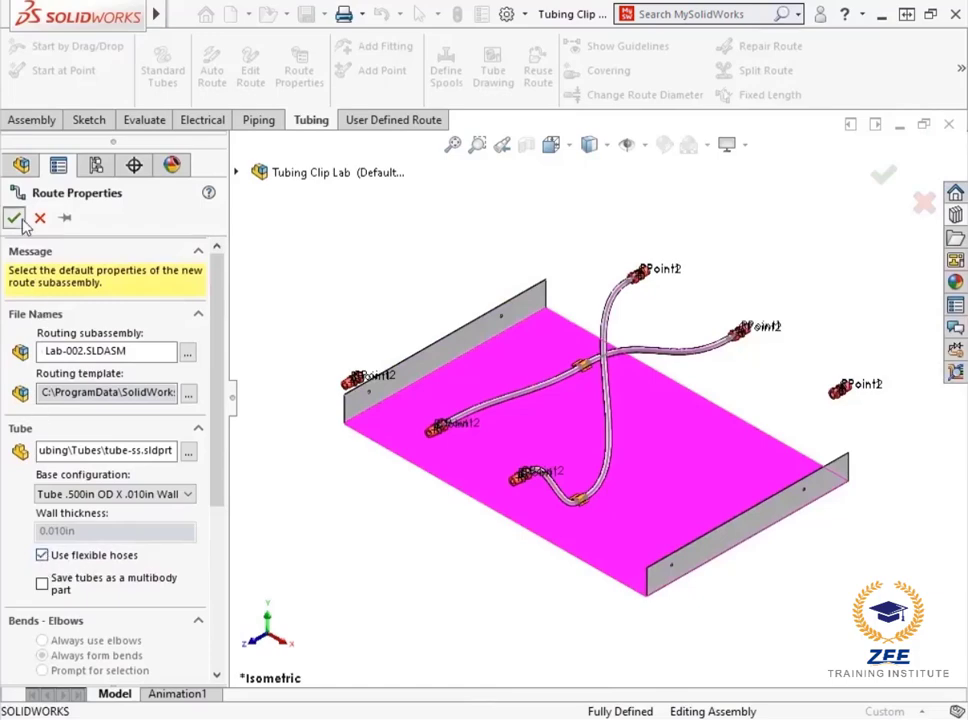
{"action": "left_click", "coordinate": [12, 218]}
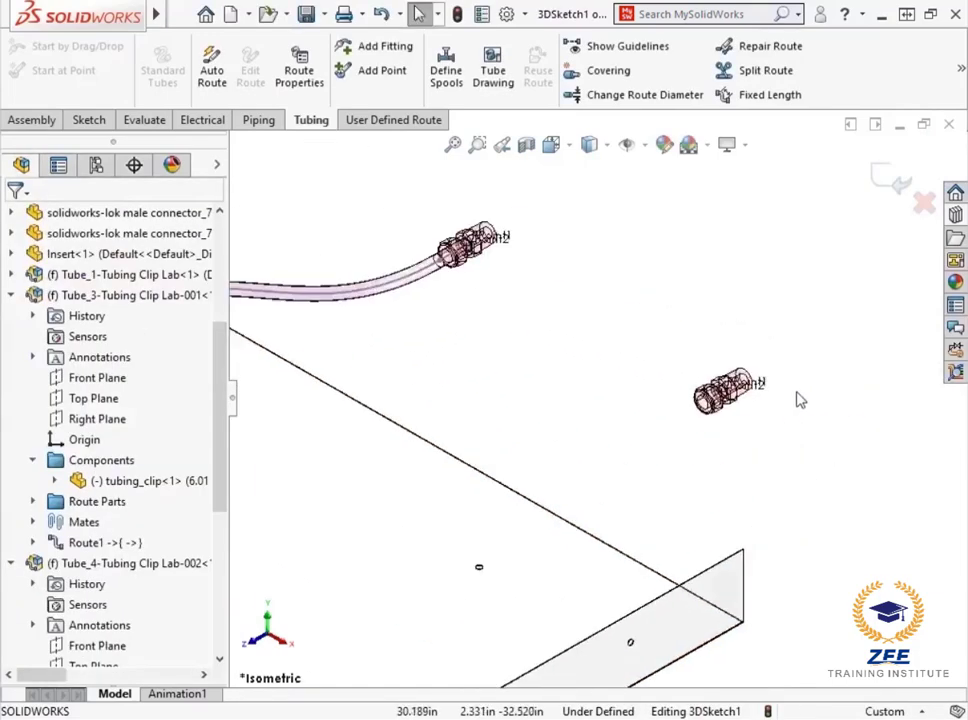
{"action": "right_click", "coordinate": [724, 380]}
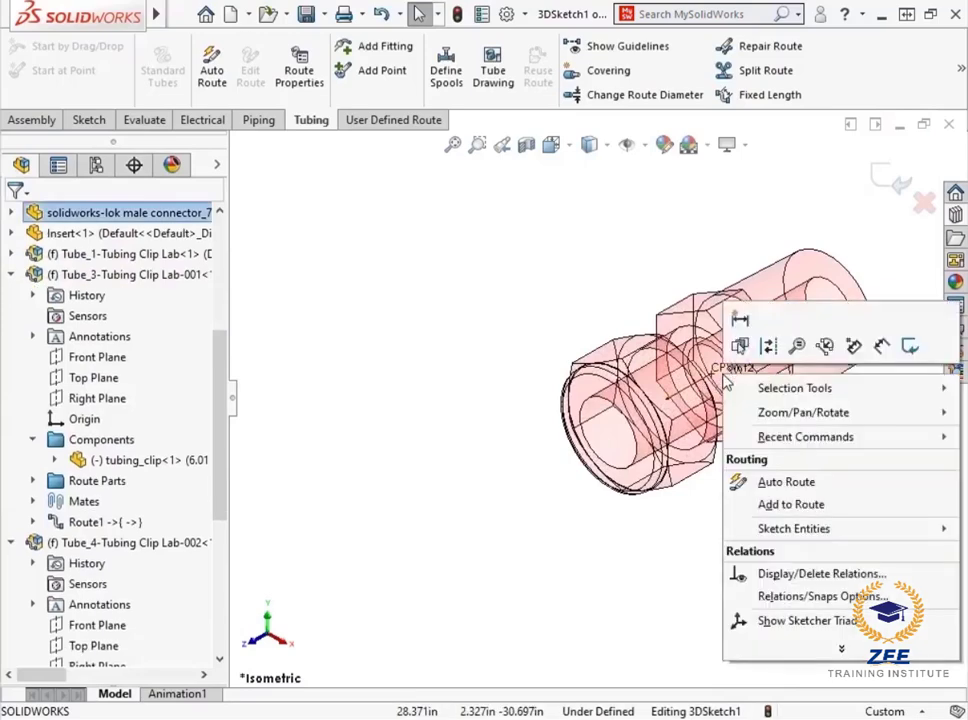
{"action": "mouse_move", "coordinate": [790, 504]}
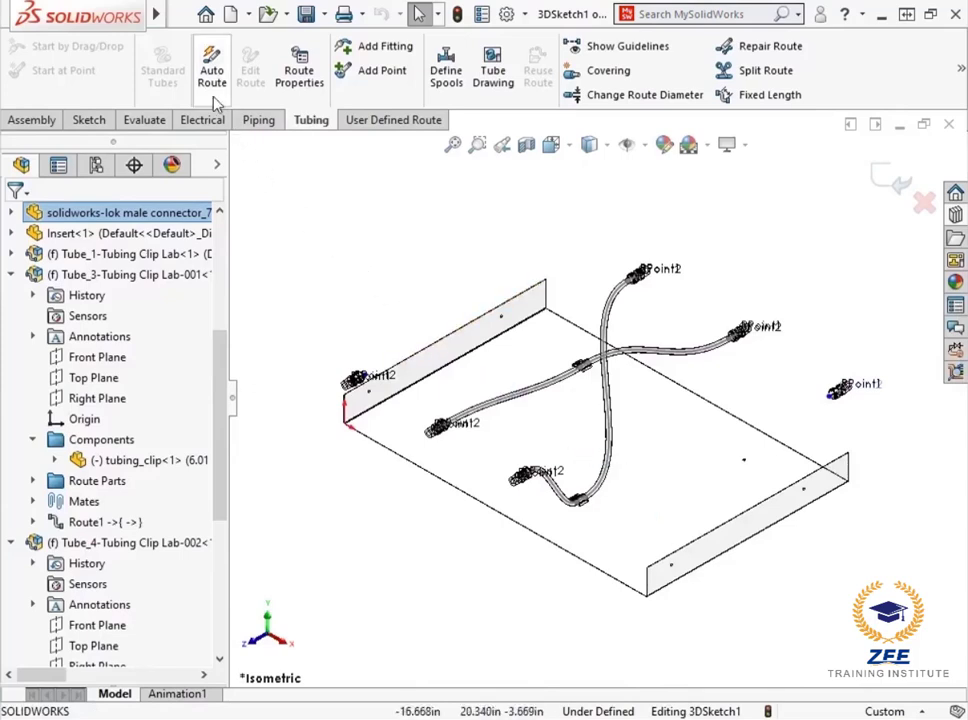
{"action": "left_click", "coordinate": [212, 64]}
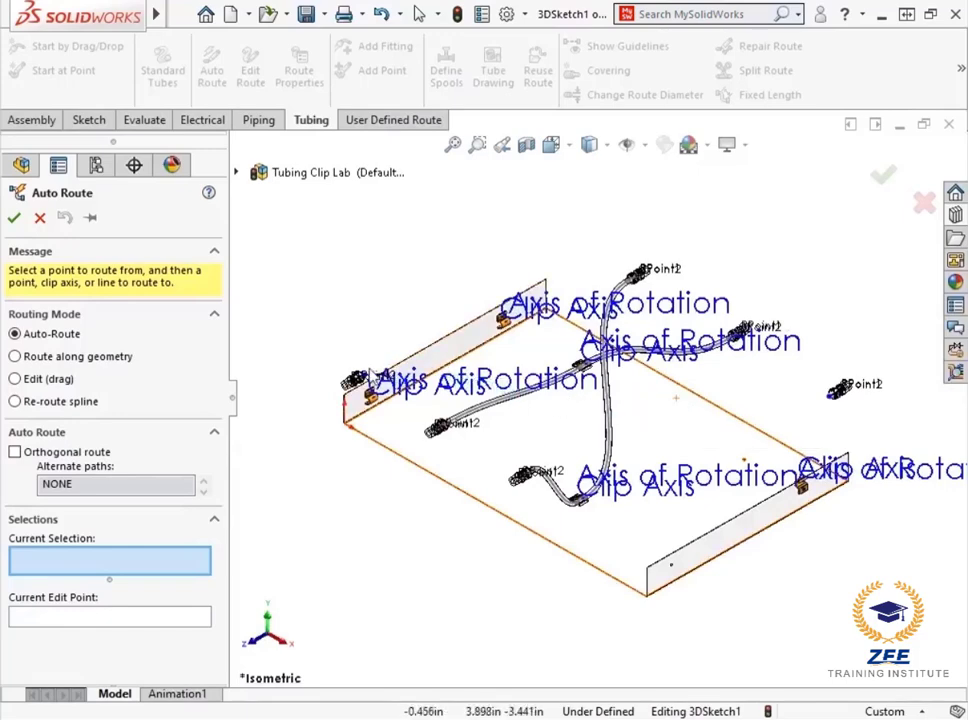
- Route the third tube from its start point through successive clip axes, dismissing the bend-radius warning
{"action": "left_click", "coordinate": [372, 396]}
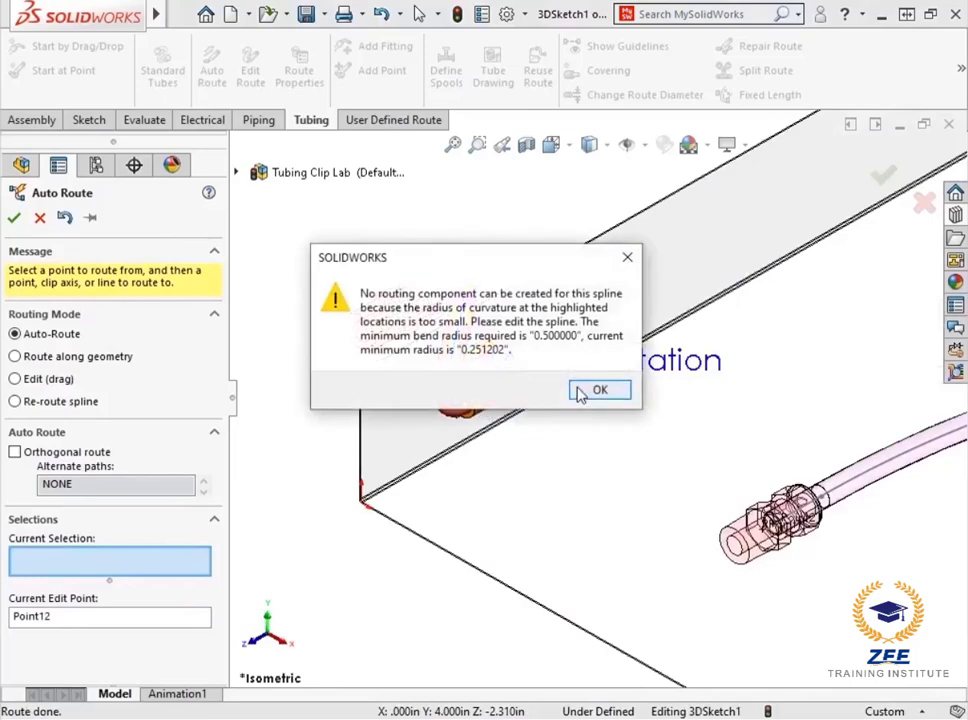
{"action": "left_click", "coordinate": [600, 390]}
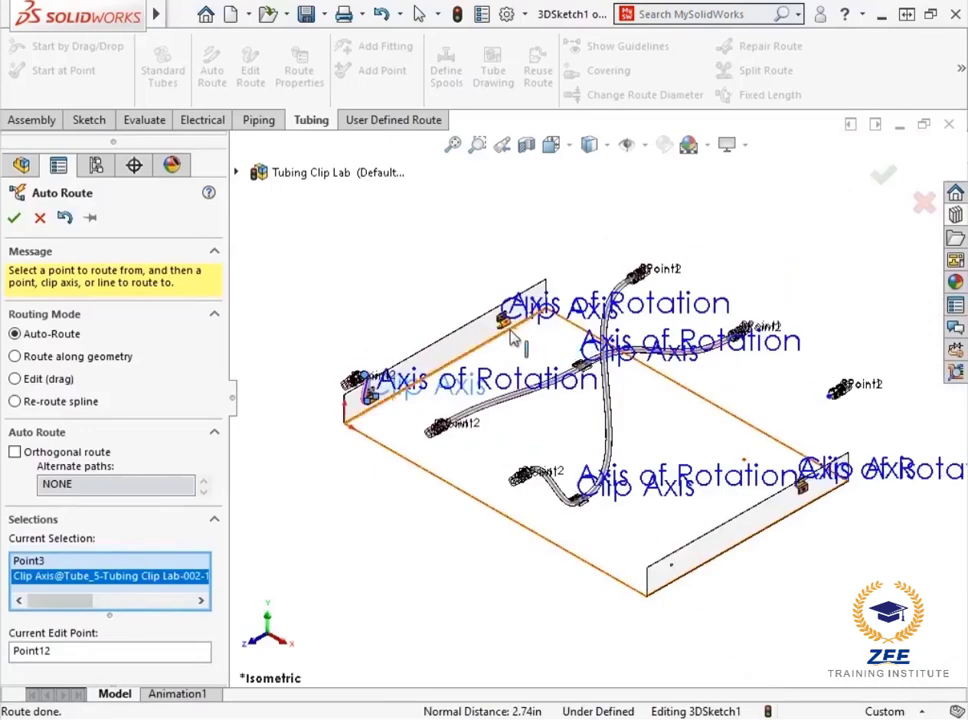
{"action": "left_click", "coordinate": [504, 320]}
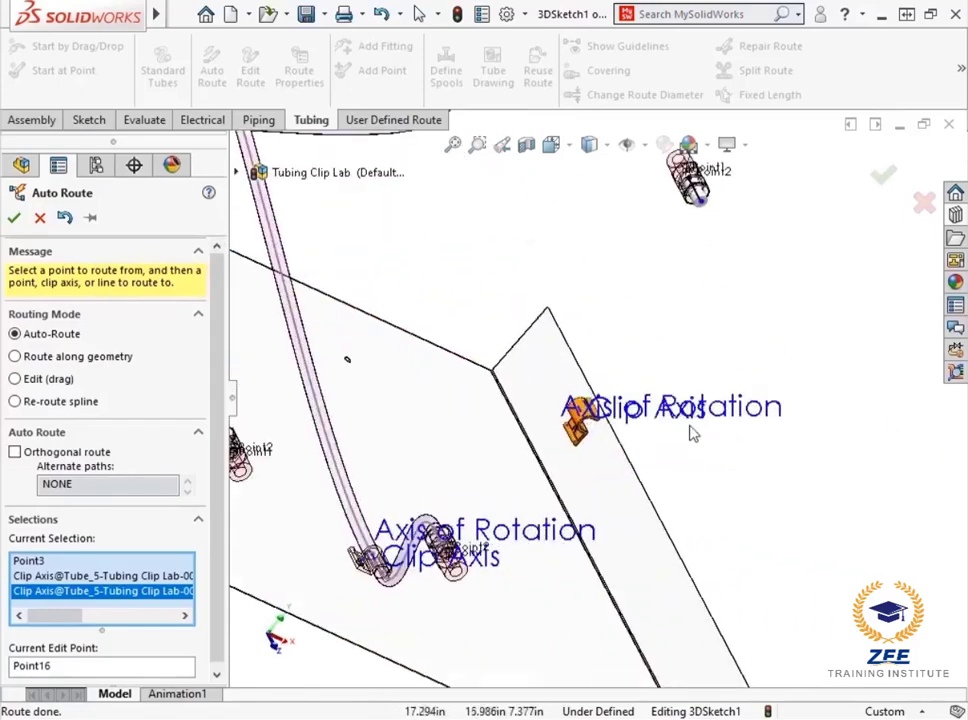
{"action": "left_click", "coordinate": [588, 428]}
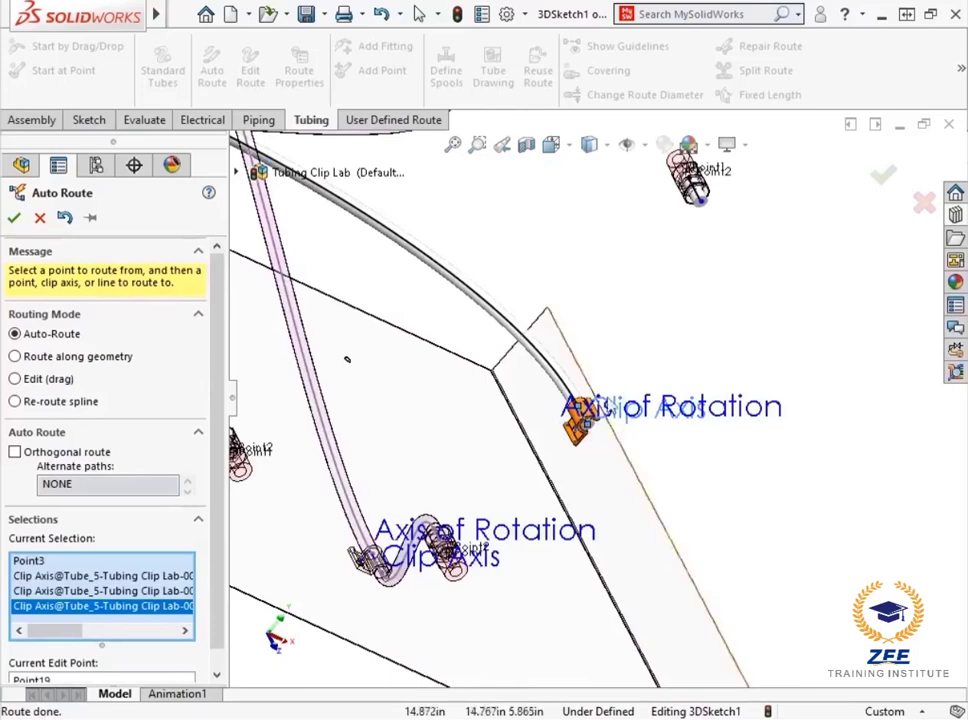
{"action": "mouse_move", "coordinate": [704, 210]}
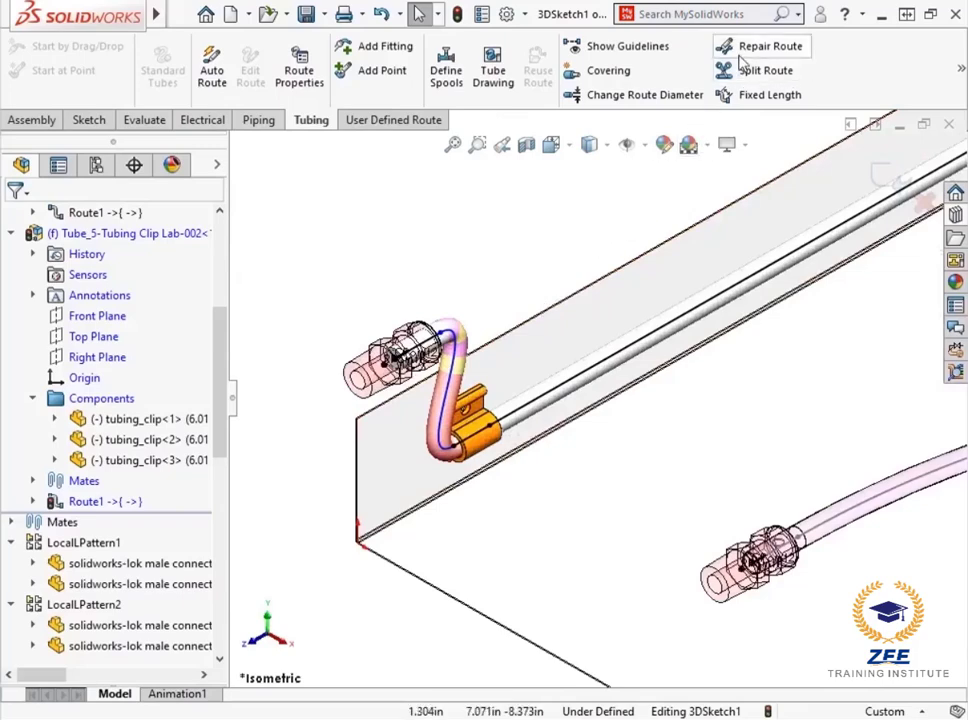
{"action": "mouse_move", "coordinate": [762, 46]}
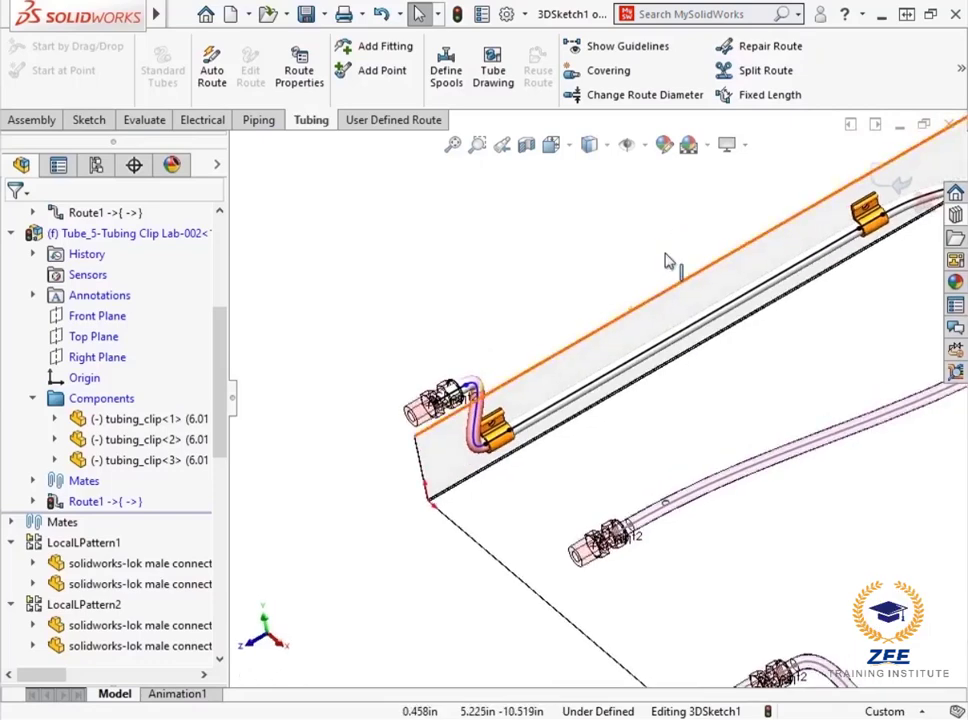
{"action": "mouse_move", "coordinate": [668, 264]}
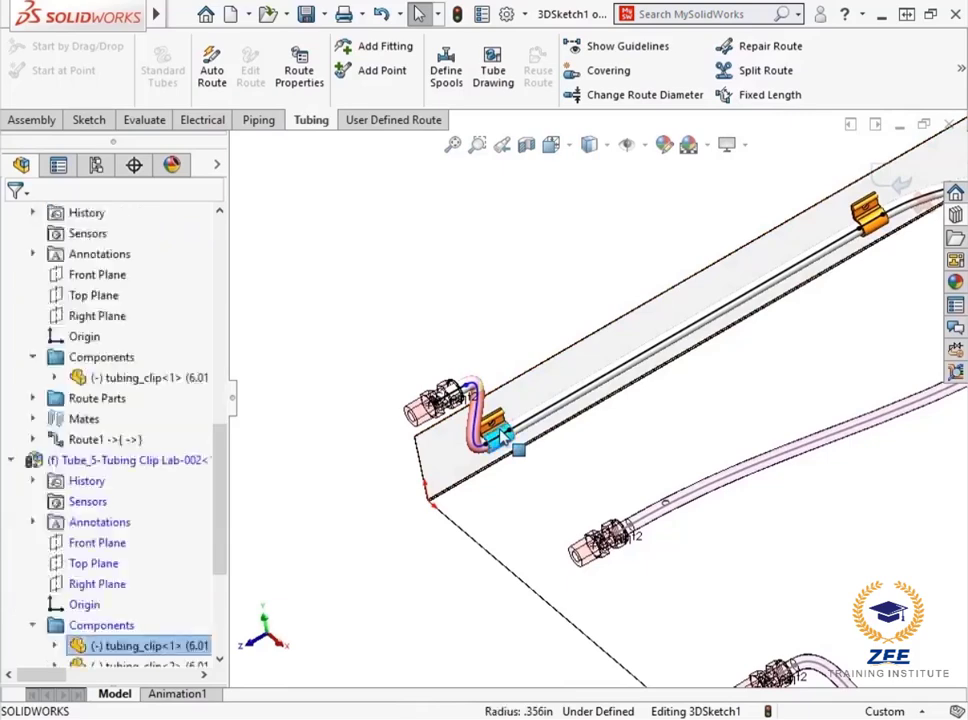
- Delete tubing_clip<1> from the third route and answer the re-route prompt
{"action": "right_click", "coordinate": [512, 432]}
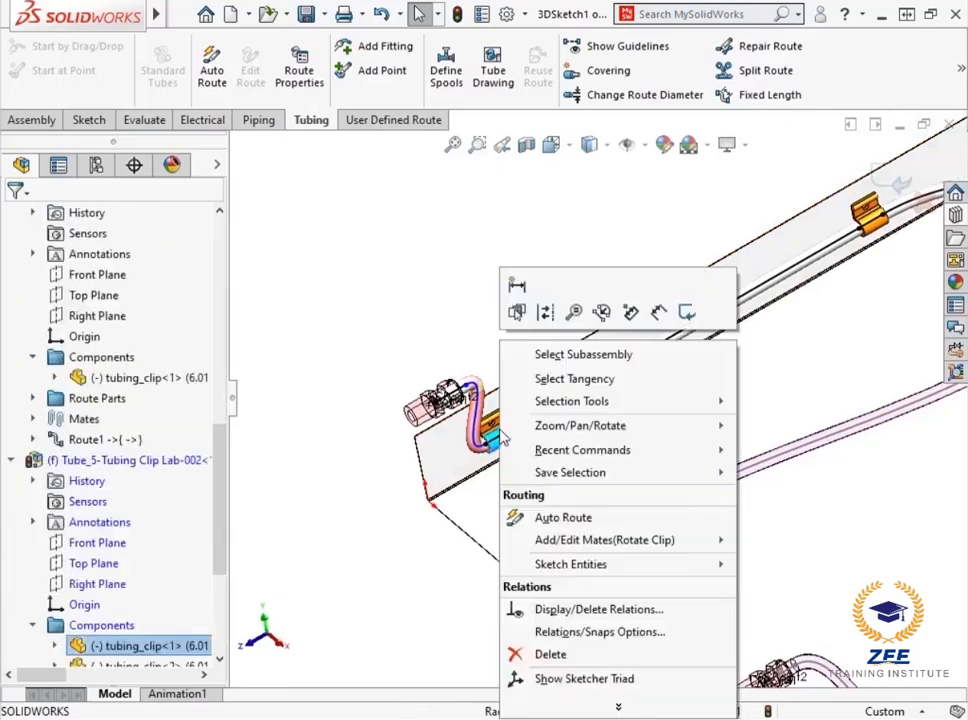
{"action": "mouse_move", "coordinate": [550, 654]}
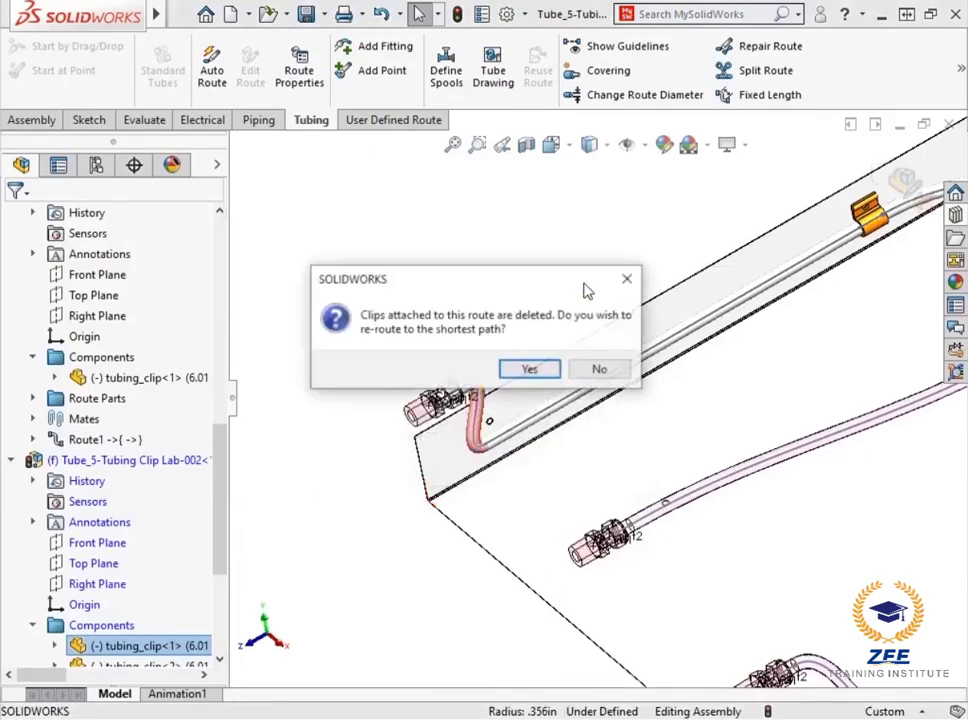
{"action": "mouse_move", "coordinate": [572, 336]}
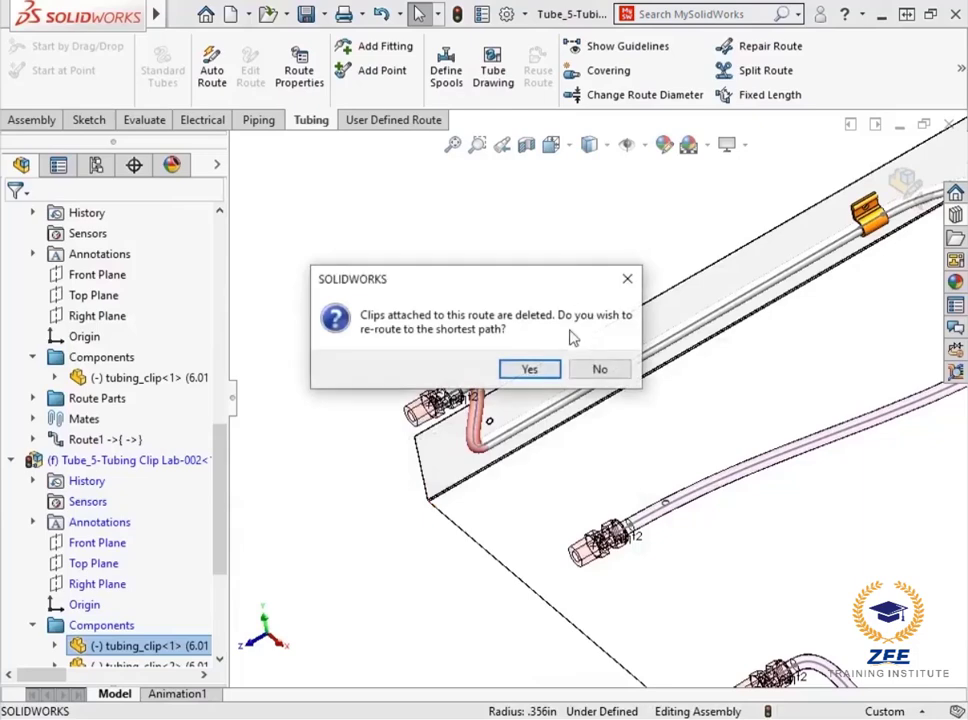
{"action": "left_click", "coordinate": [528, 368]}
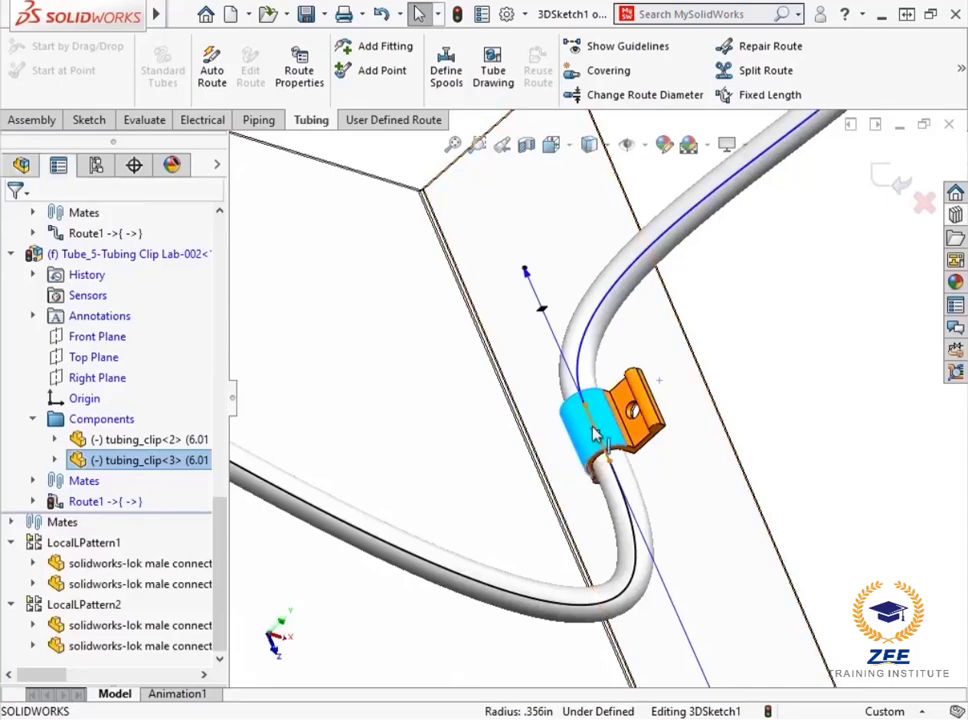
- Bring up routing options for the tube segment at the clip to adjust its path
{"action": "right_click", "coordinate": [590, 430]}
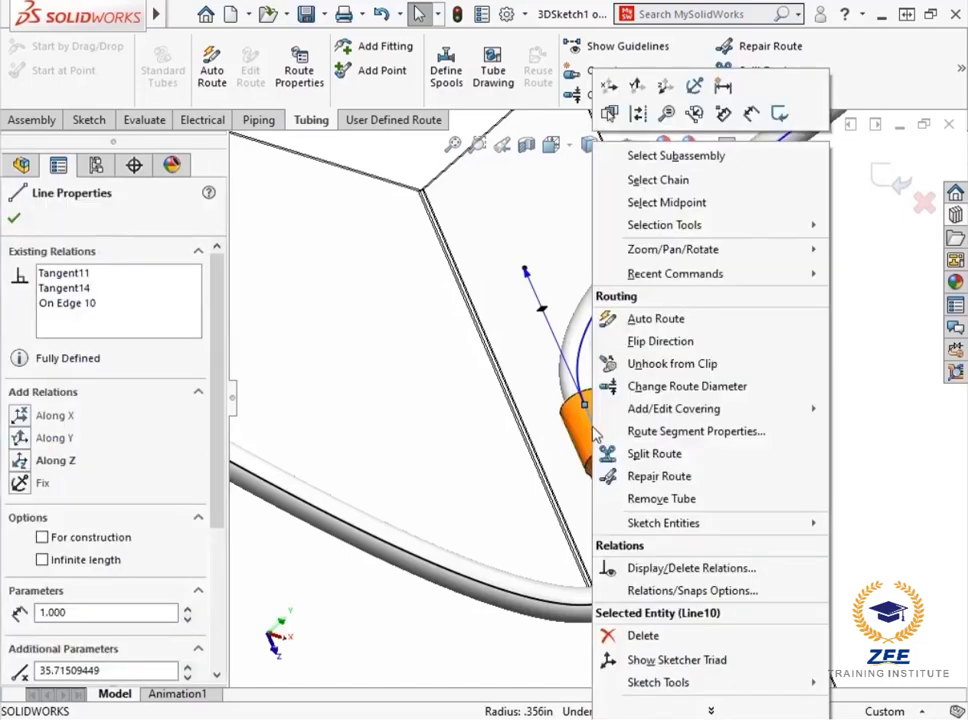
{"action": "mouse_move", "coordinate": [692, 432]}
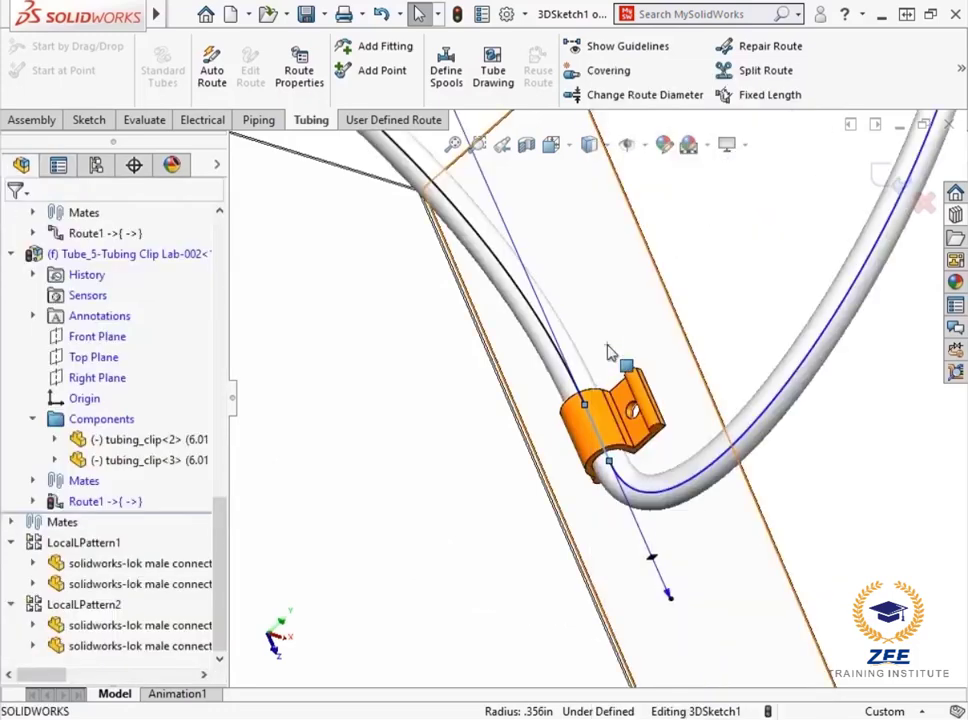
{"action": "mouse_move", "coordinate": [464, 376]}
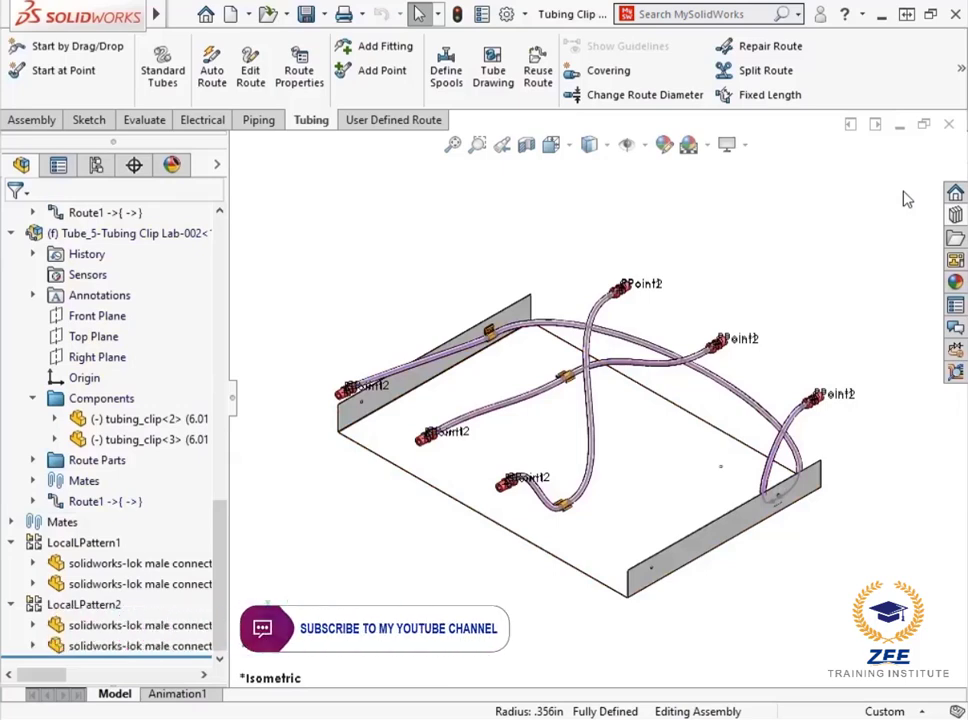
{"action": "mouse_move", "coordinate": [784, 176]}
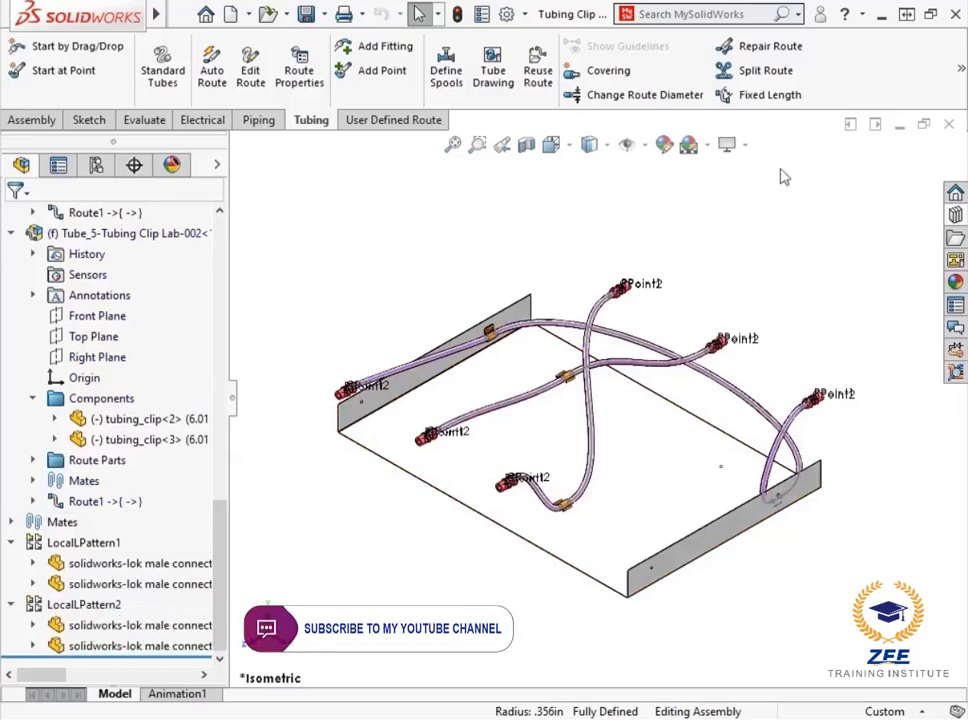
- Insert a new empty part component into the tubing assembly via Insert > Component > New Part
{"action": "left_click", "coordinate": [292, 12]}
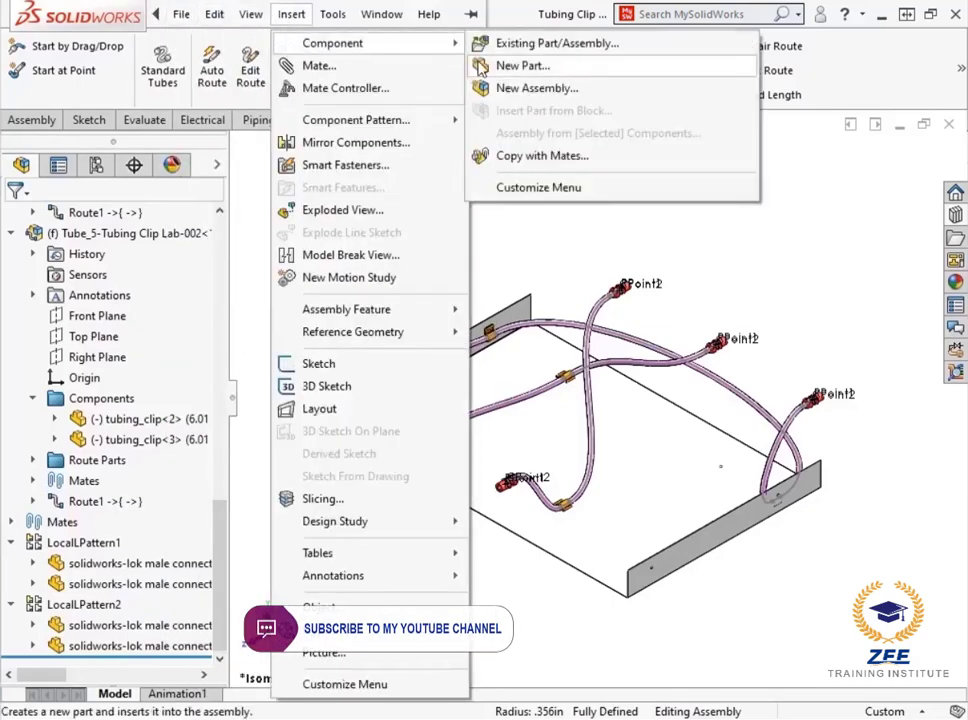
{"action": "left_click", "coordinate": [522, 64]}
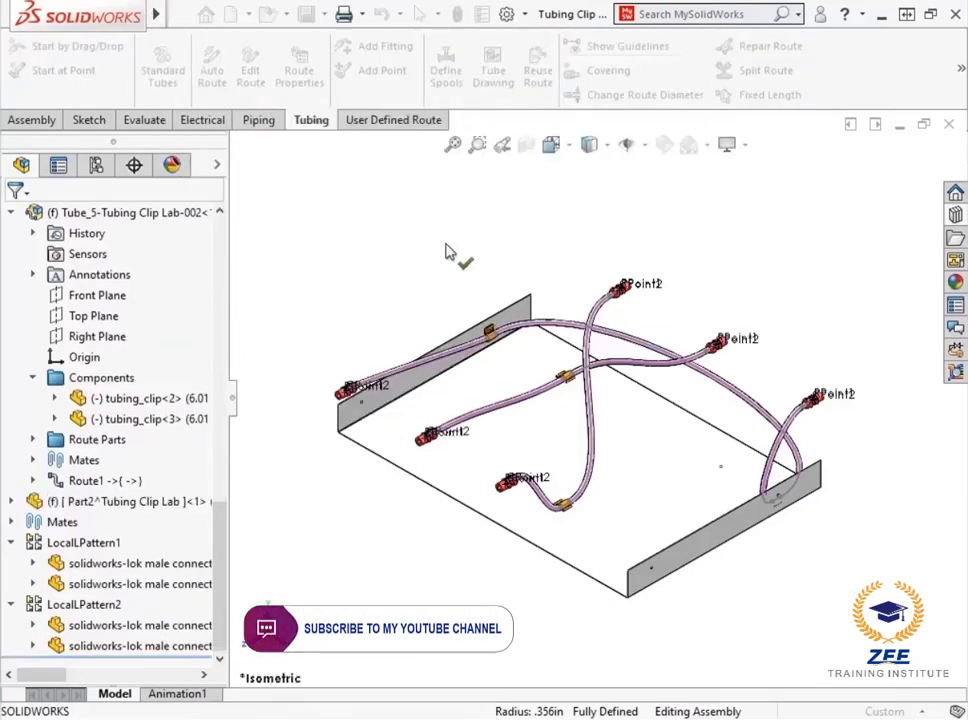
{"action": "mouse_move", "coordinate": [430, 380]}
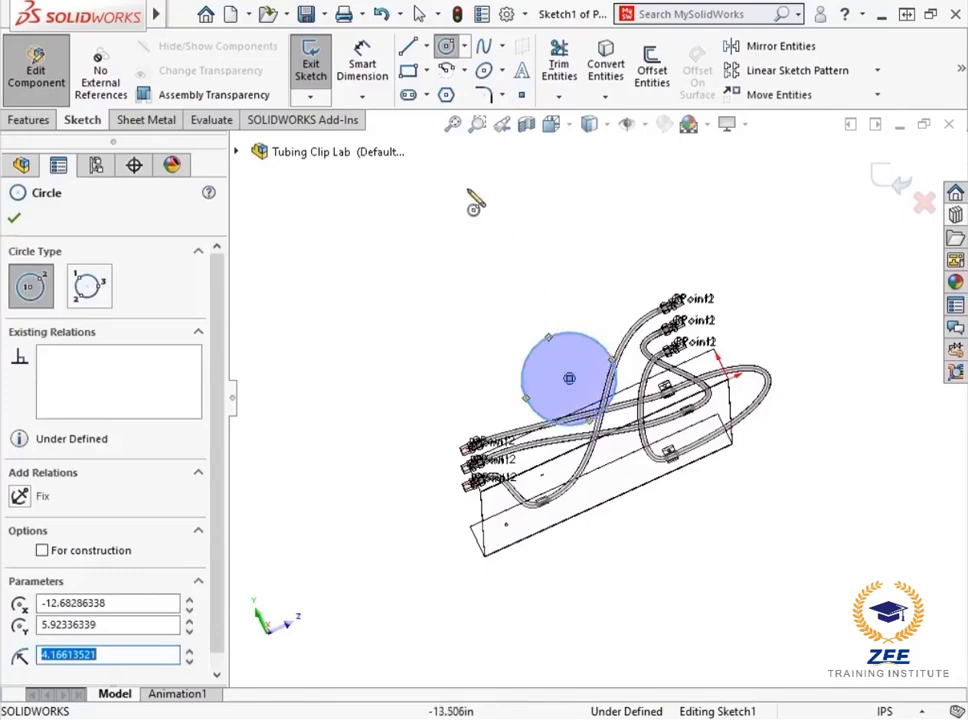
- Dimension the circle with Smart Dimension: diameter 10 and locating distances 12 and 4
{"action": "left_click", "coordinate": [362, 60]}
{"action": "type", "text": "10"}
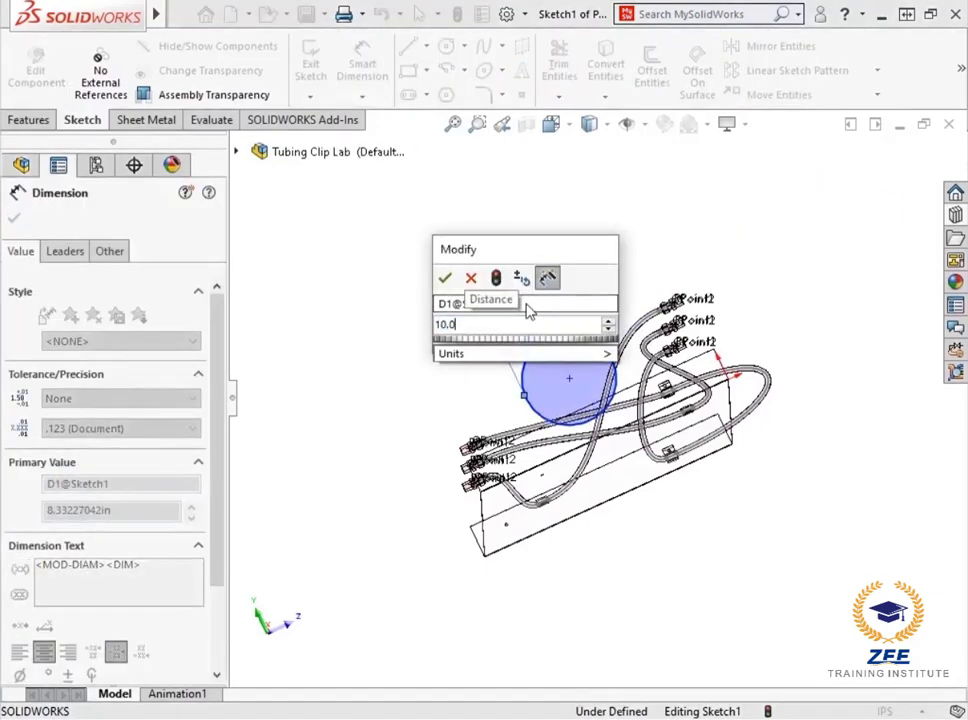
{"action": "left_click", "coordinate": [444, 278]}
{"action": "type", "text": "12"}
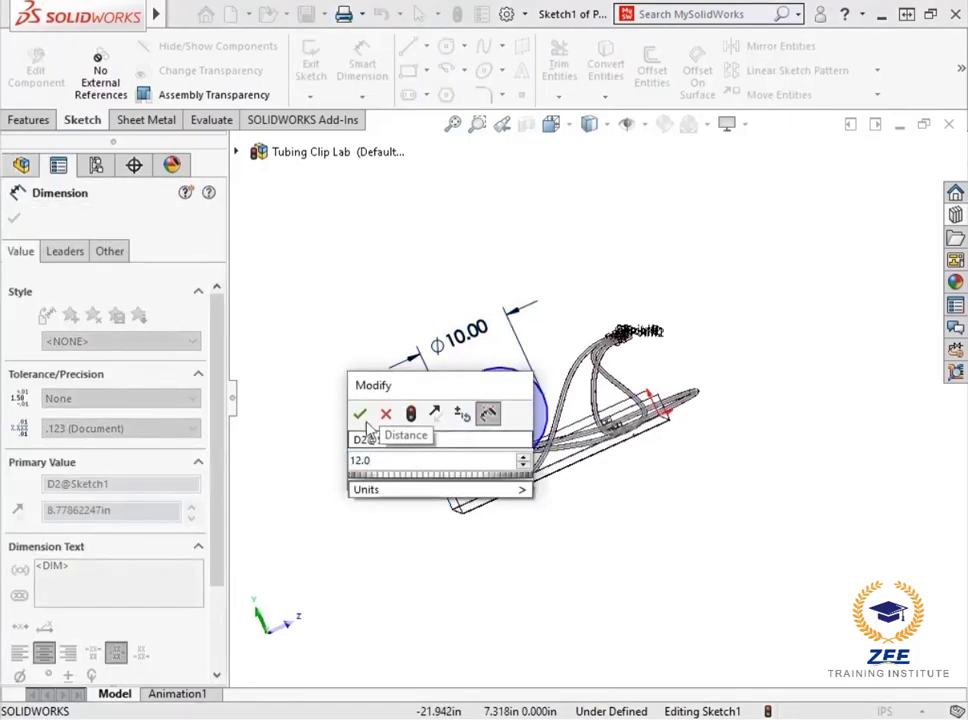
{"action": "left_click", "coordinate": [360, 414]}
{"action": "type", "text": "4"}
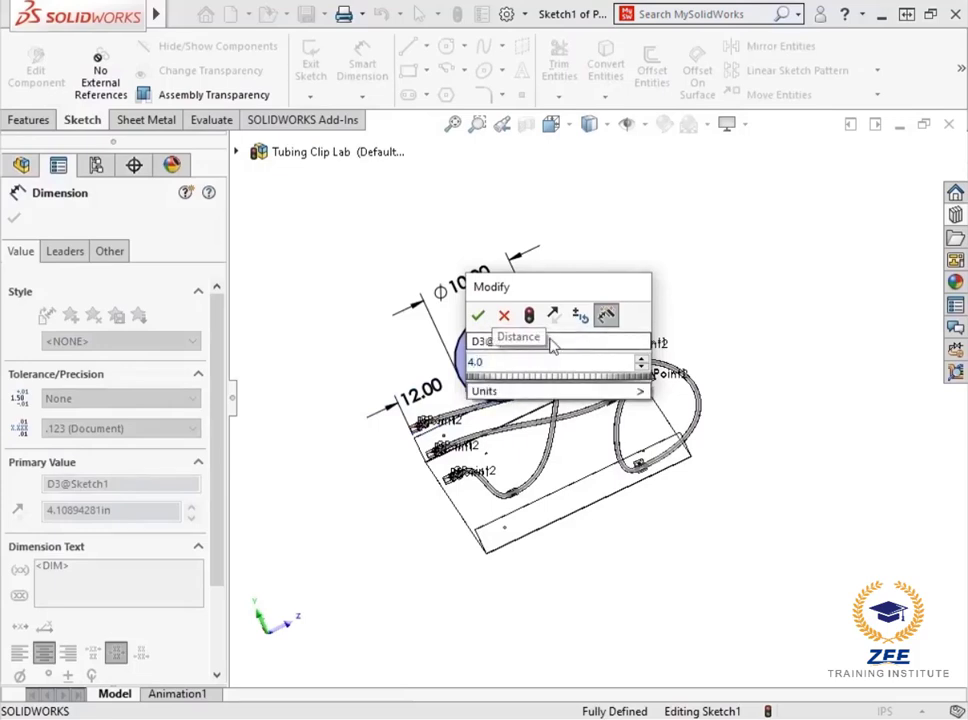
{"action": "left_click", "coordinate": [478, 316]}
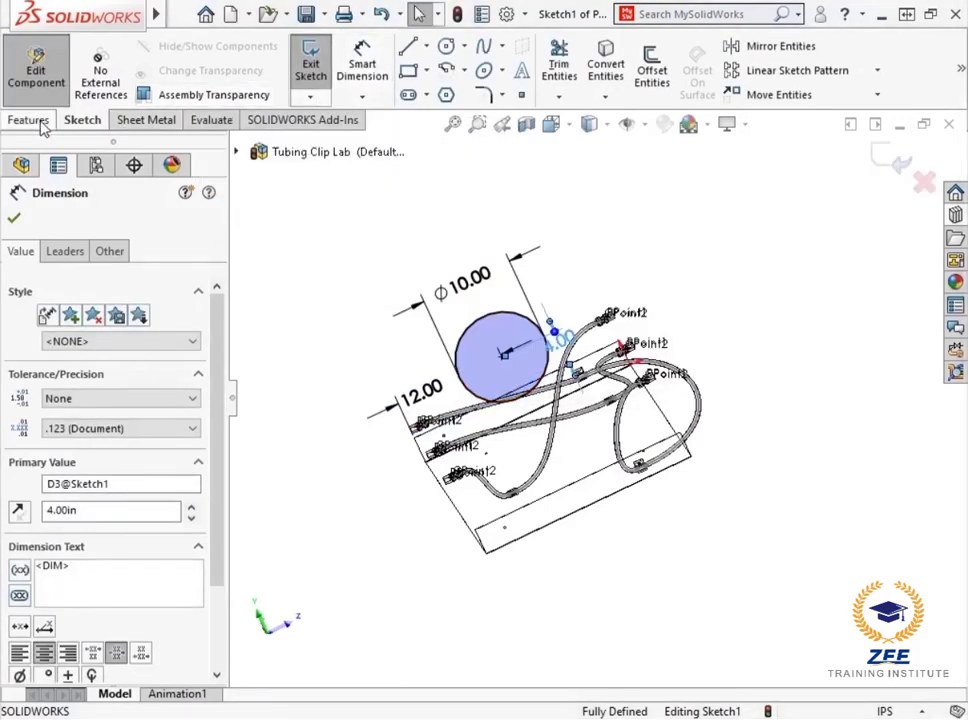
- Start a Boss-Extrude of the fully defined circle from the Features commands
{"action": "left_click", "coordinate": [28, 120]}
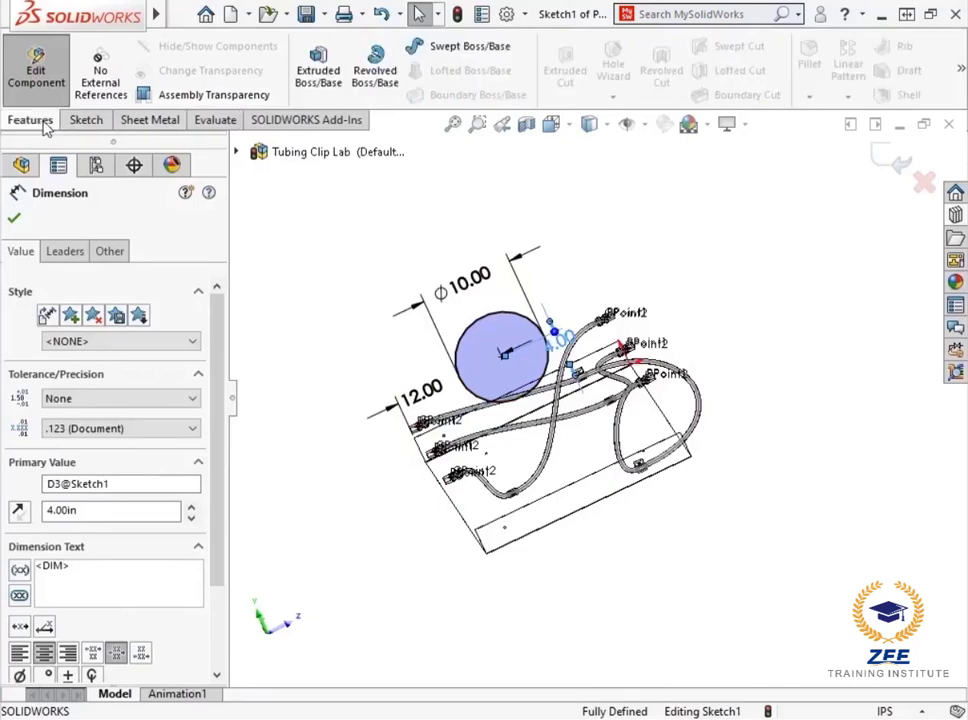
{"action": "left_click", "coordinate": [318, 62]}
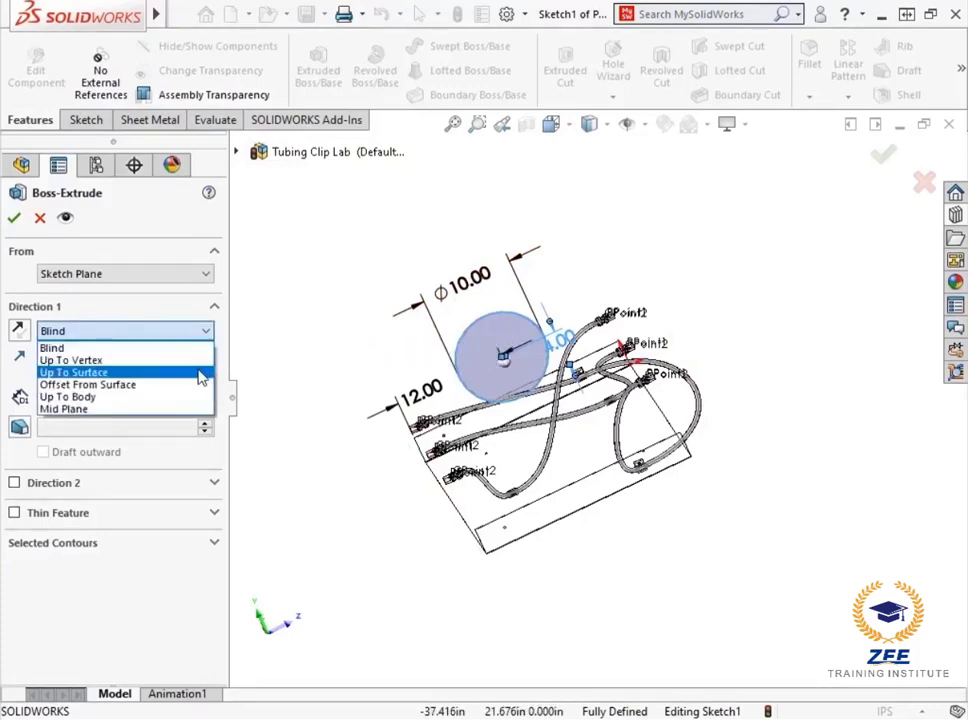
- Extrude the circle Up To Surface, ending at the plate's far face, to form the cylinder
{"action": "left_click", "coordinate": [72, 370]}
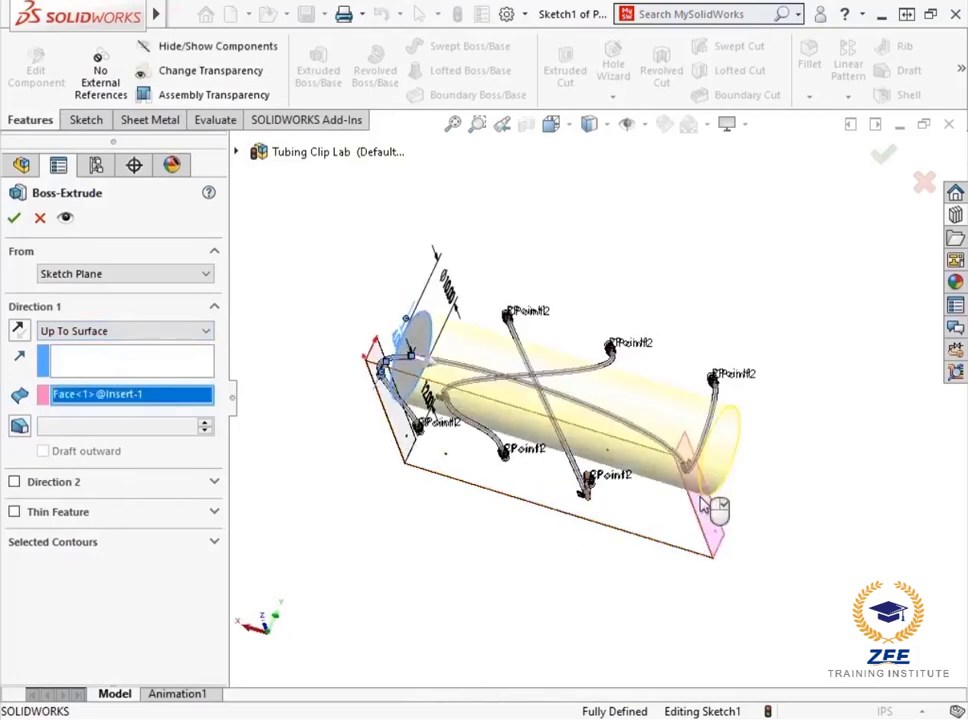
{"action": "mouse_move", "coordinate": [640, 496]}
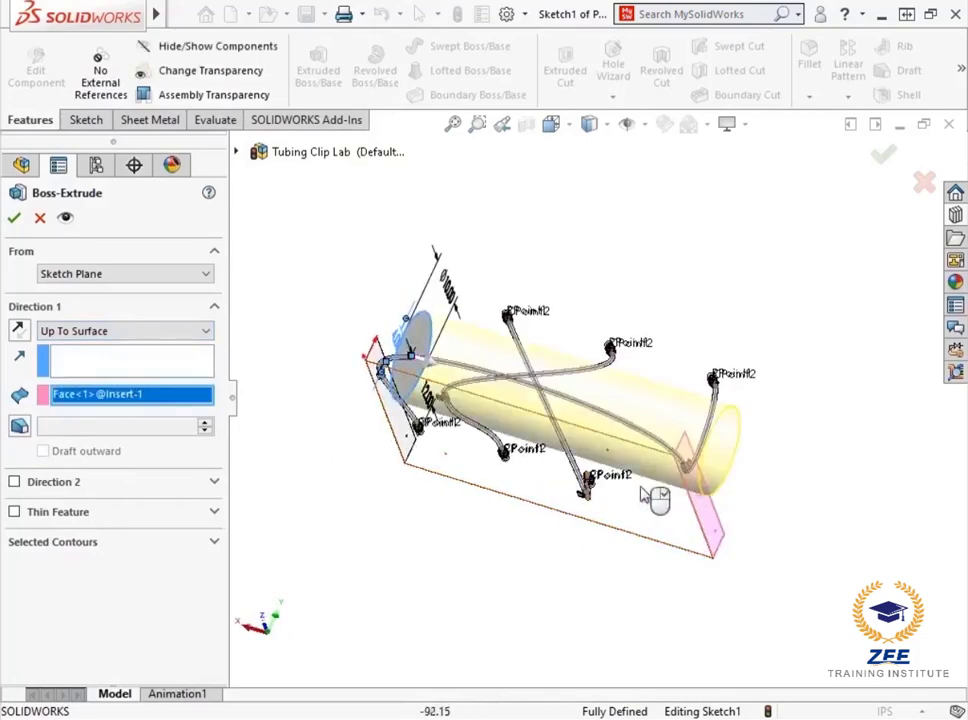
{"action": "left_click", "coordinate": [12, 218]}
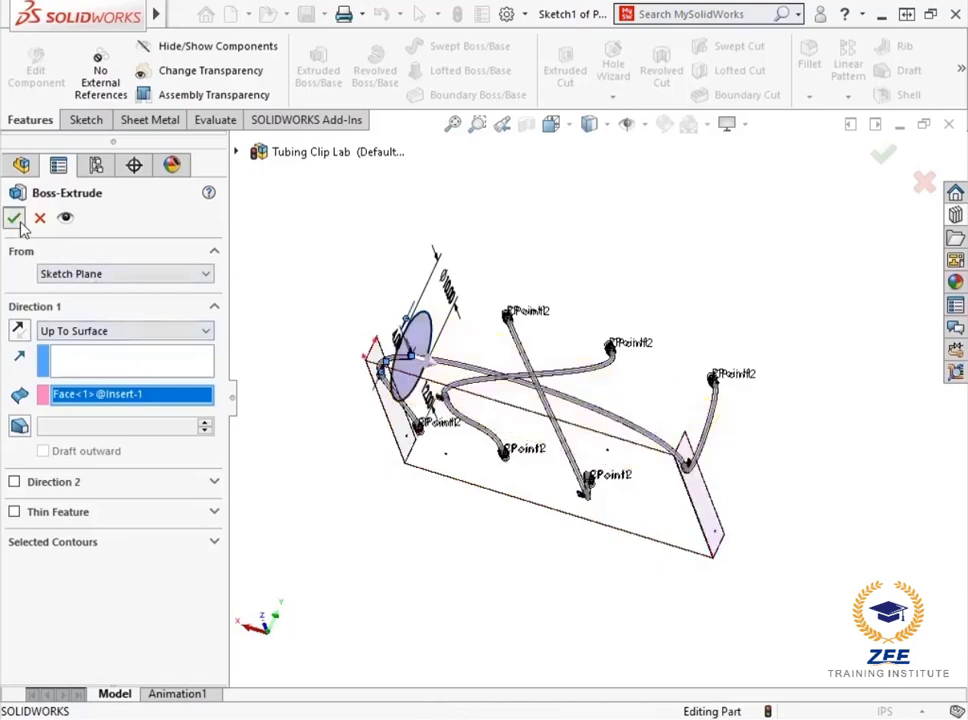
{"action": "left_click", "coordinate": [14, 218]}
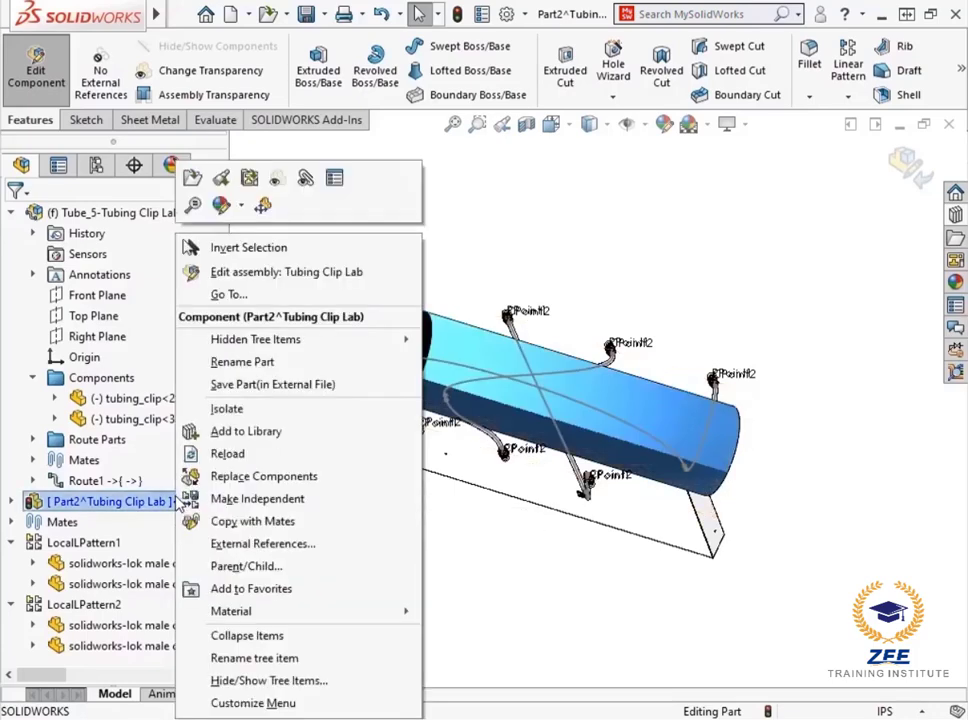
{"action": "mouse_move", "coordinate": [180, 504]}
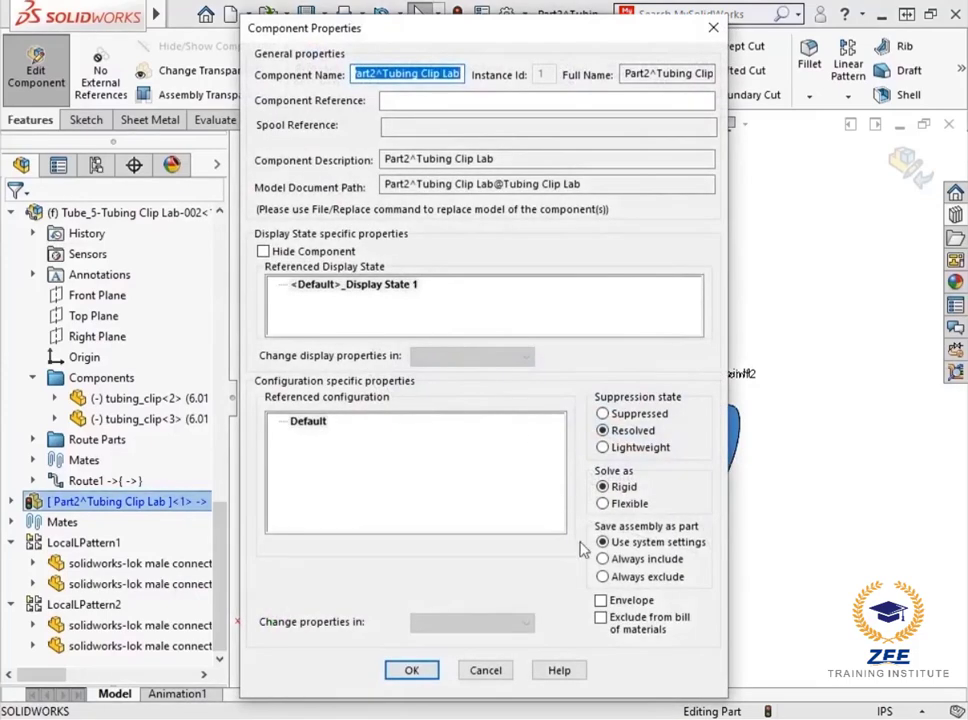
- Check Envelope in Part2's Component Properties and confirm with OK
{"action": "left_click", "coordinate": [600, 600]}
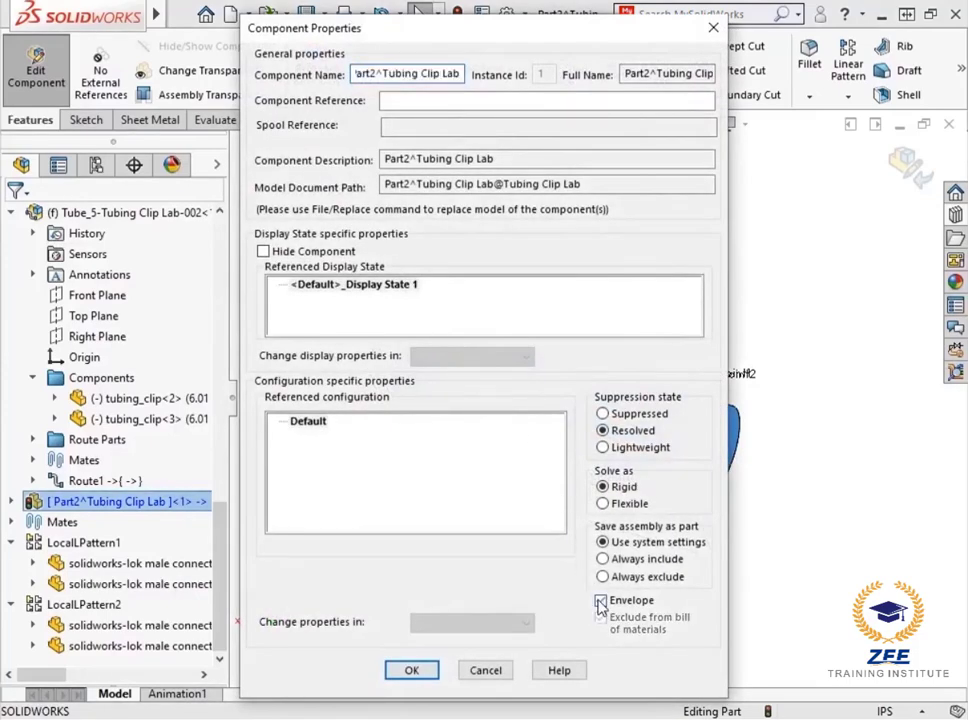
{"action": "left_click", "coordinate": [412, 670]}
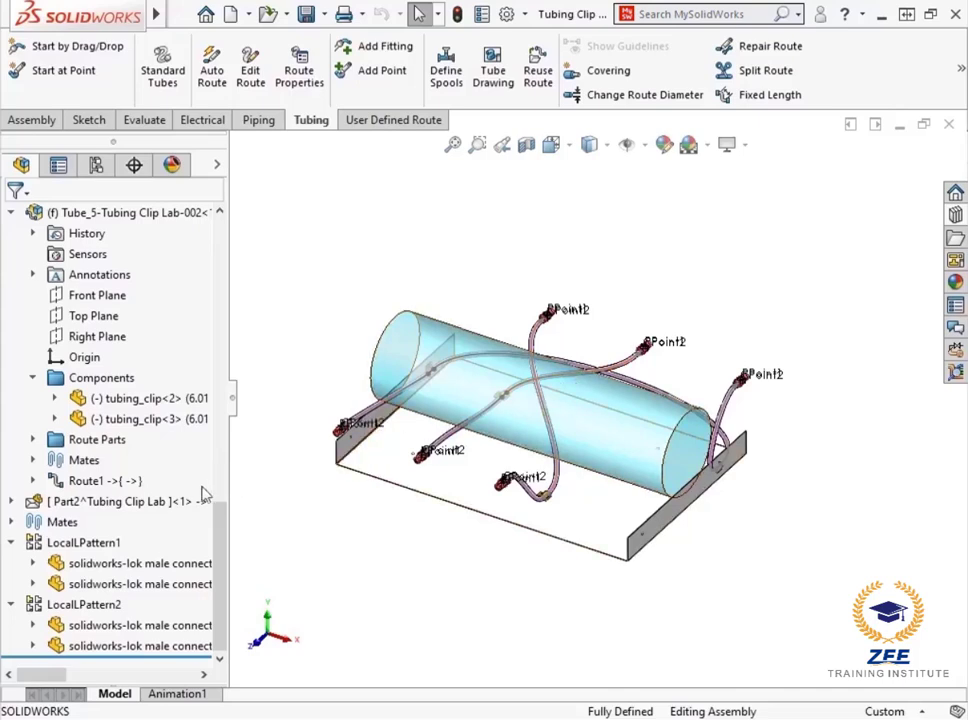
- Run Select Using Envelope on the cylinder with Inside and Crossing components included
{"action": "right_click", "coordinate": [110, 500]}
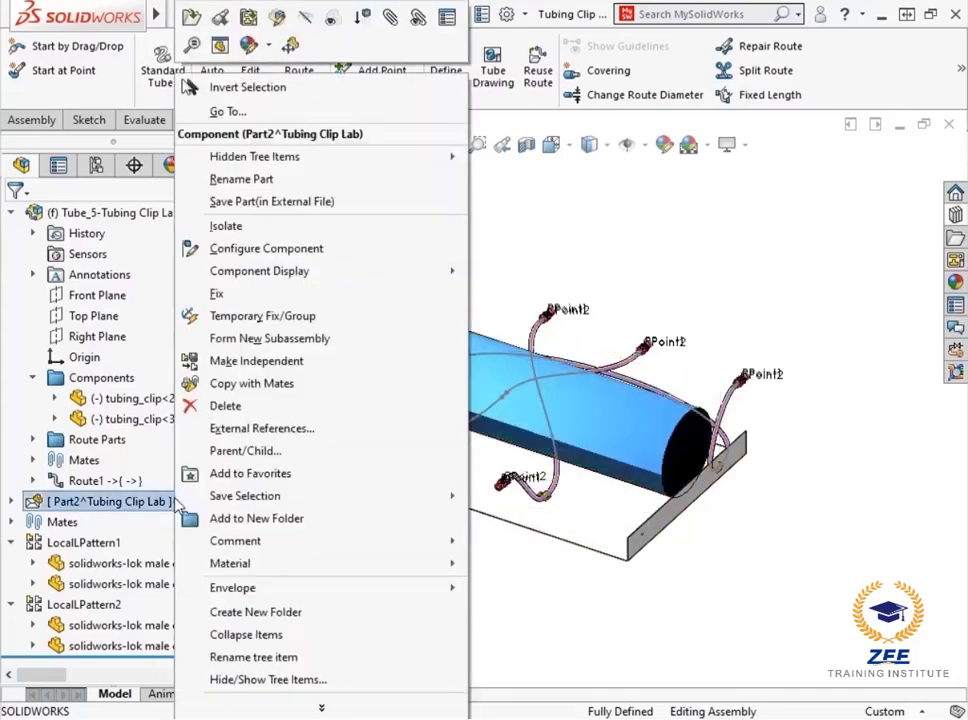
{"action": "mouse_move", "coordinate": [232, 564]}
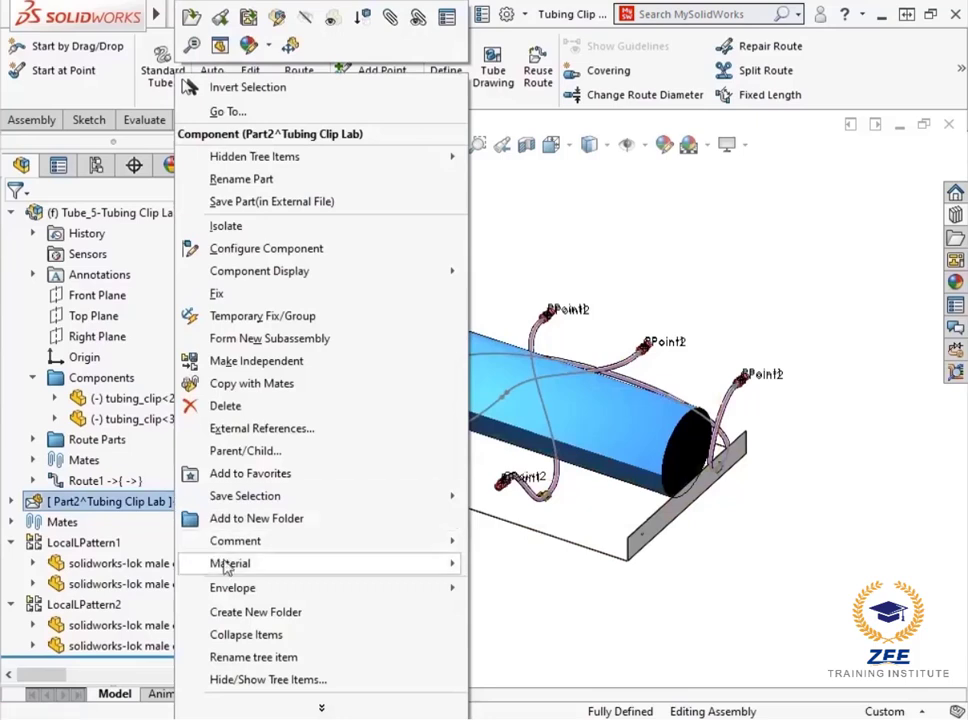
{"action": "mouse_move", "coordinate": [232, 588]}
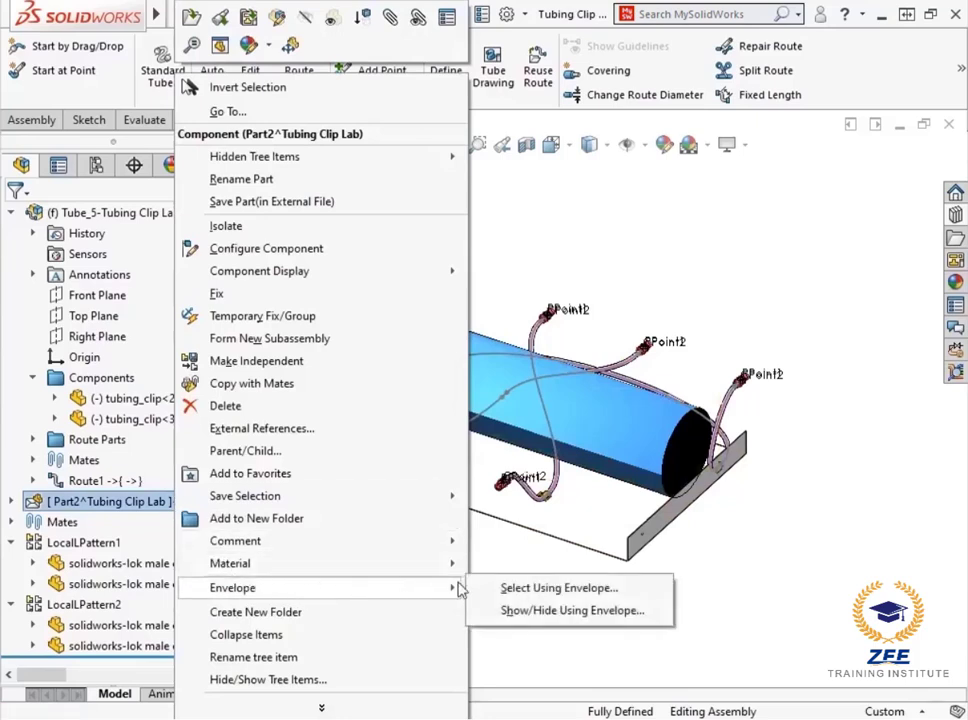
{"action": "left_click", "coordinate": [556, 588]}
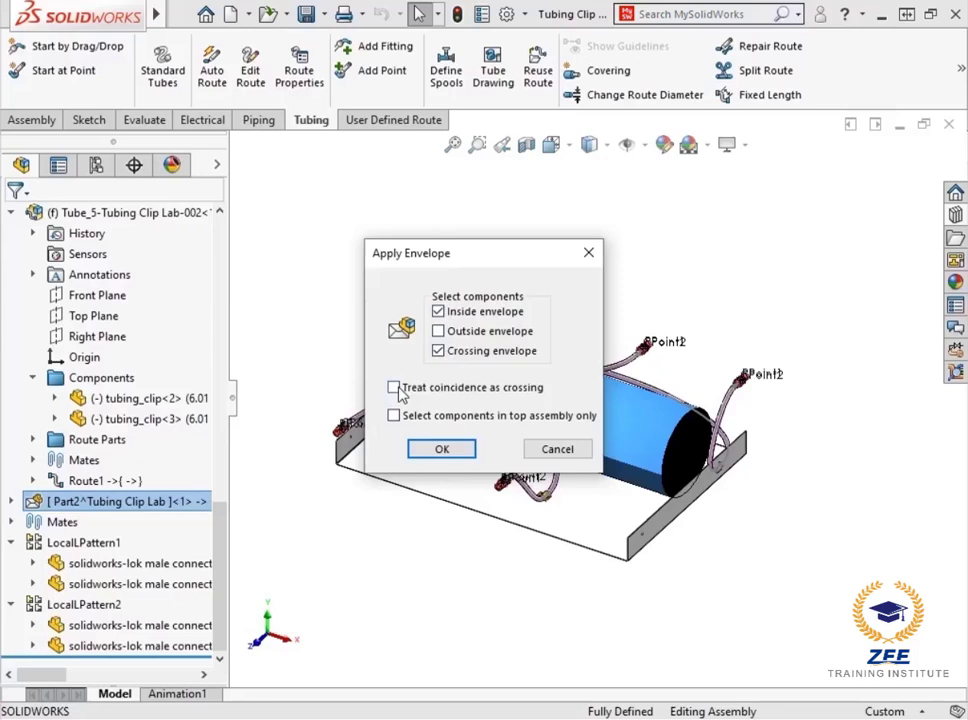
{"action": "left_click", "coordinate": [440, 448]}
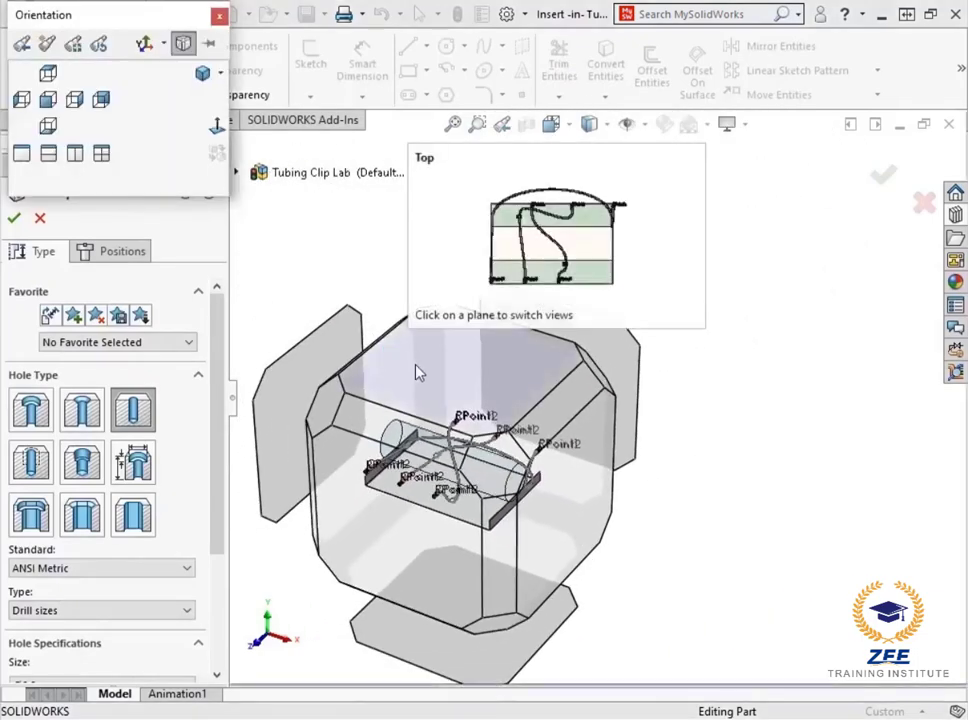
- Edit the Hole Wizard positions from the Top view and accept the new dimensioned hole locations
{"action": "left_click", "coordinate": [550, 236]}
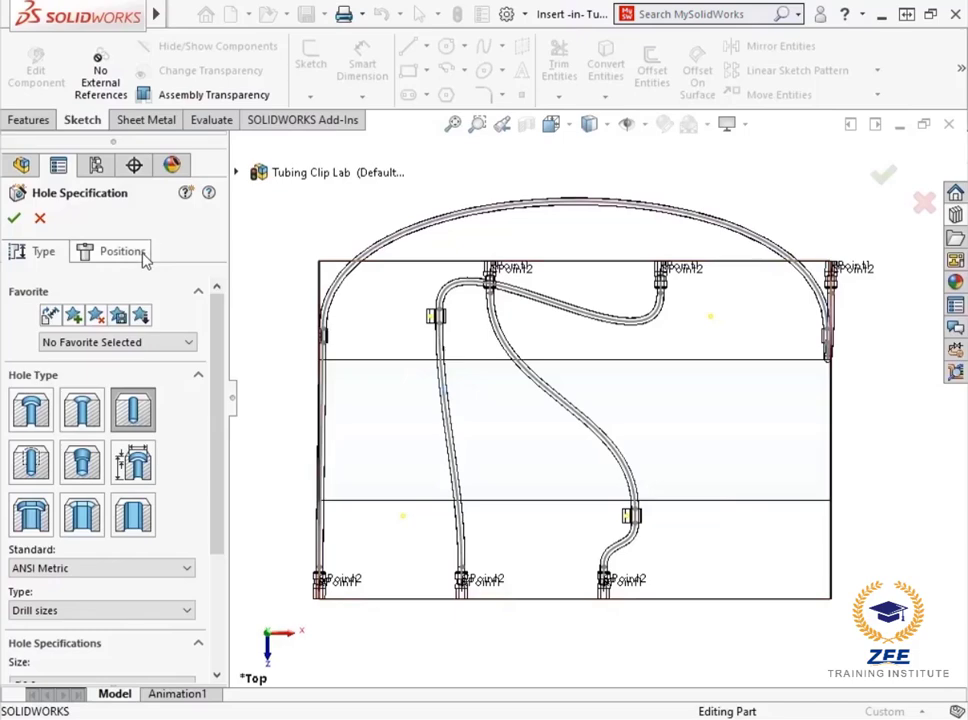
{"action": "left_click", "coordinate": [120, 252]}
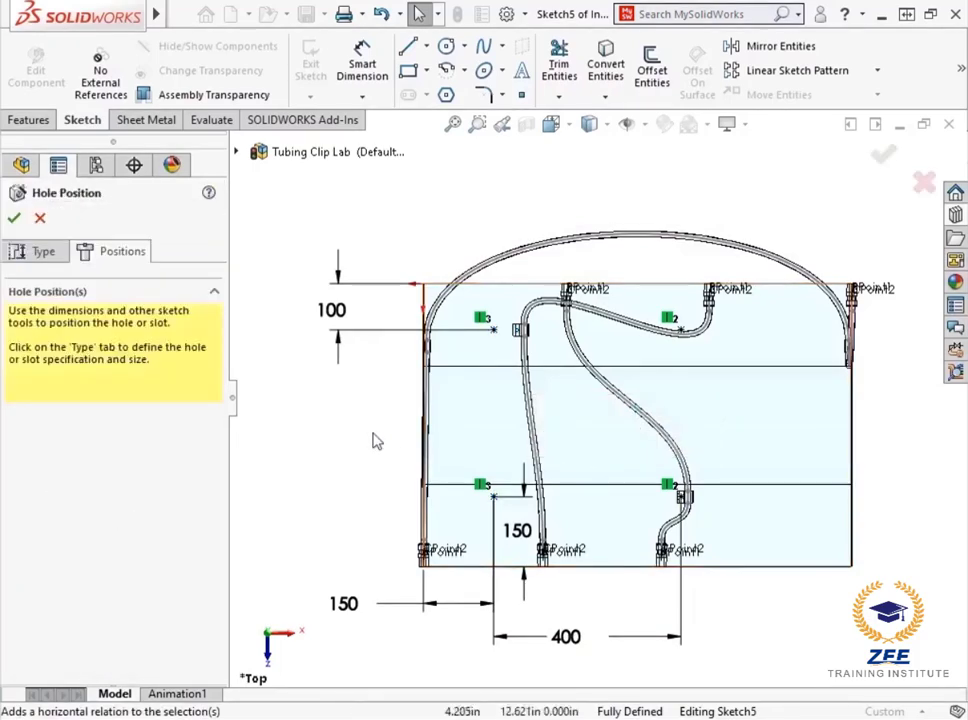
{"action": "left_click", "coordinate": [12, 218]}
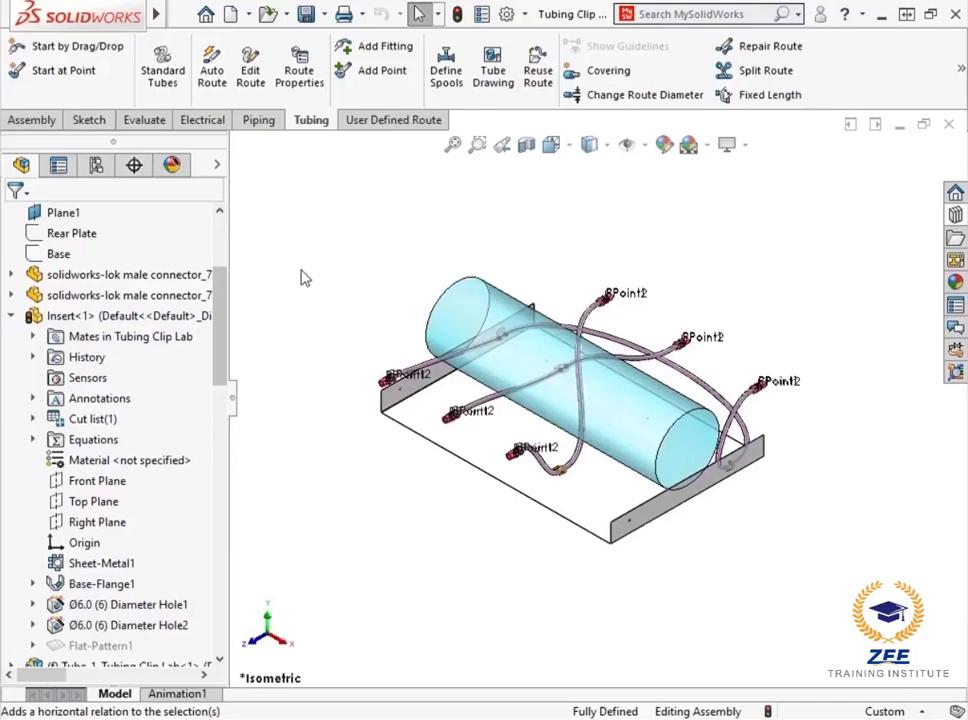
- Edit Tube_3's route and start Auto Route in Re-route spline mode
{"action": "right_click", "coordinate": [536, 448]}
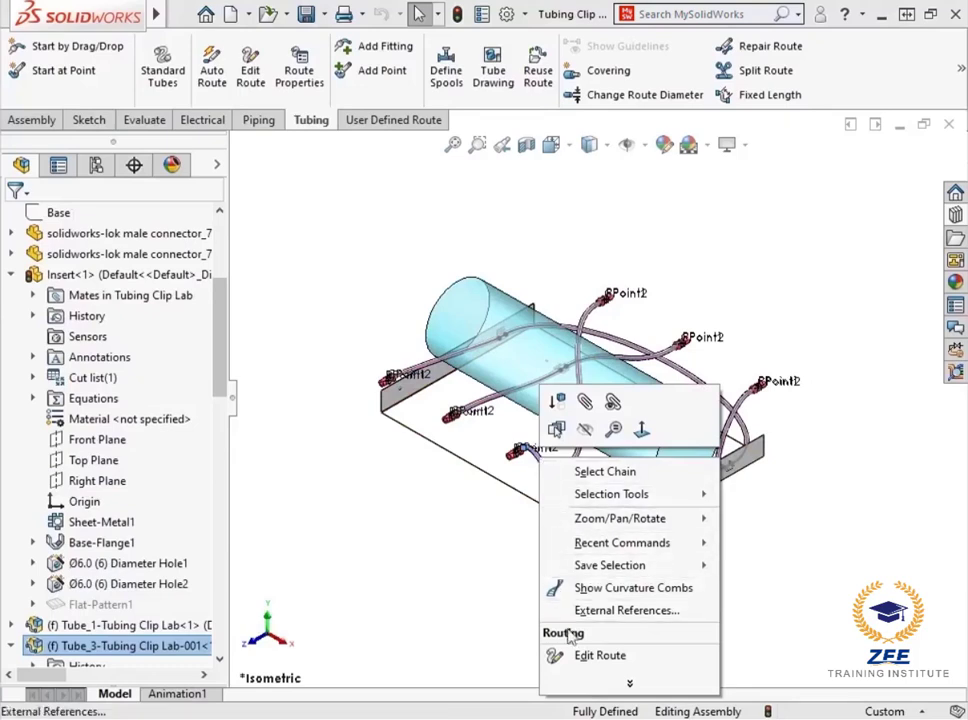
{"action": "left_click", "coordinate": [600, 656]}
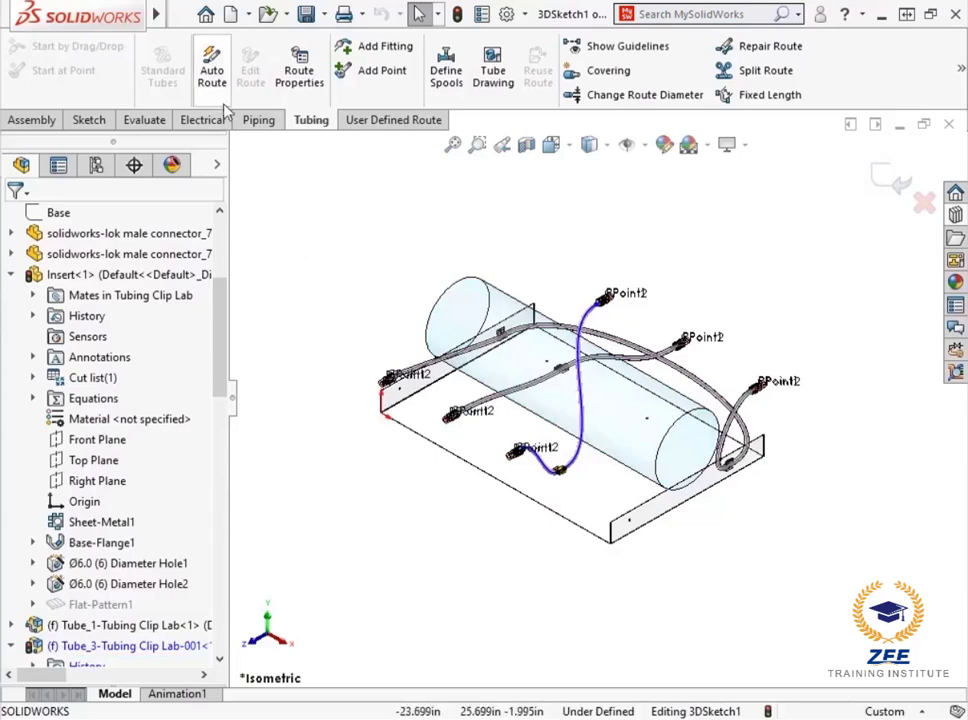
{"action": "left_click", "coordinate": [212, 64]}
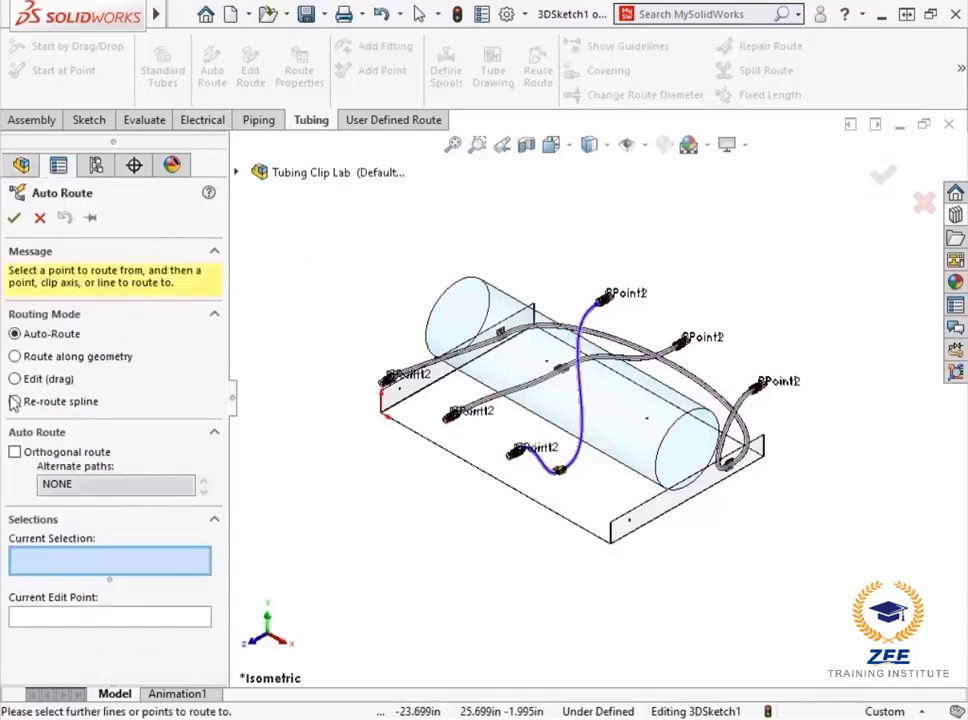
{"action": "left_click", "coordinate": [16, 400]}
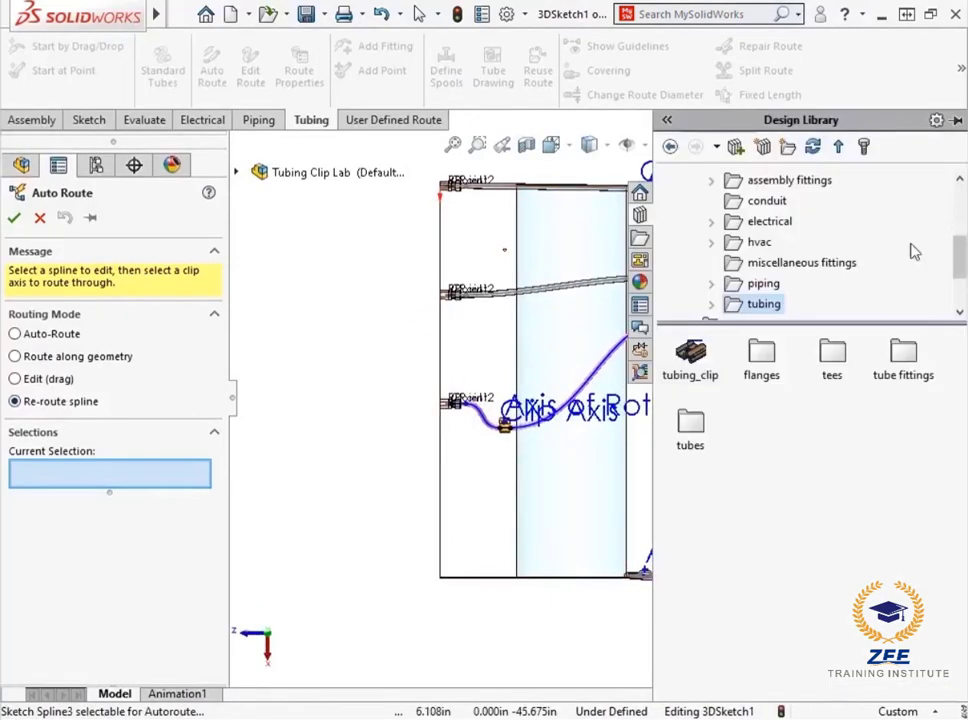
- Re-route the selected spline through the clip axis and leave automatic routing
{"action": "left_click", "coordinate": [690, 356]}
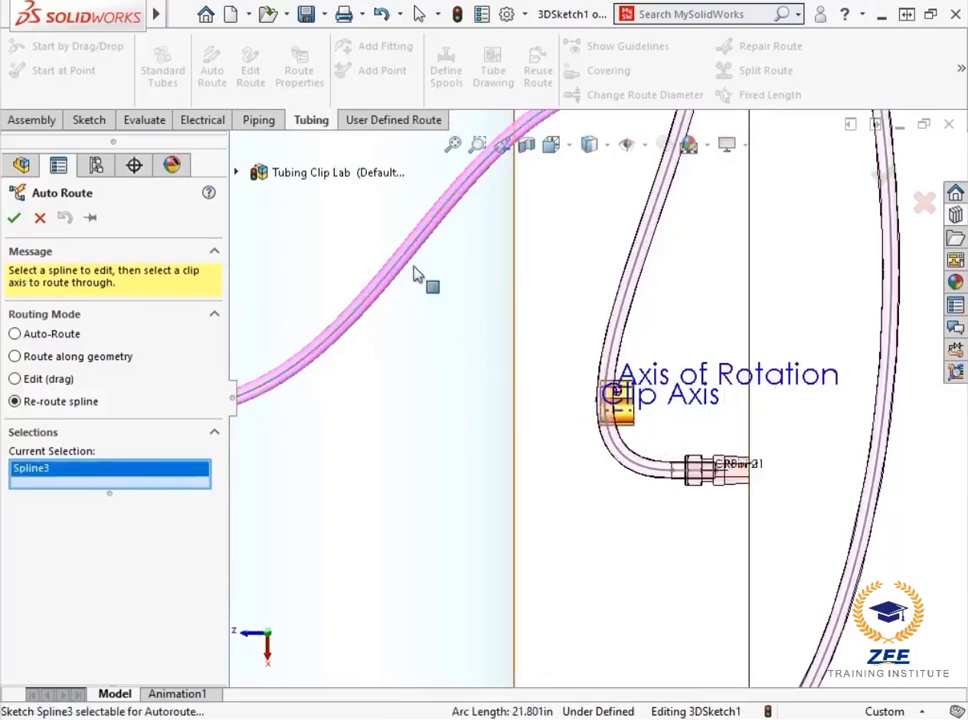
{"action": "left_click", "coordinate": [624, 420]}
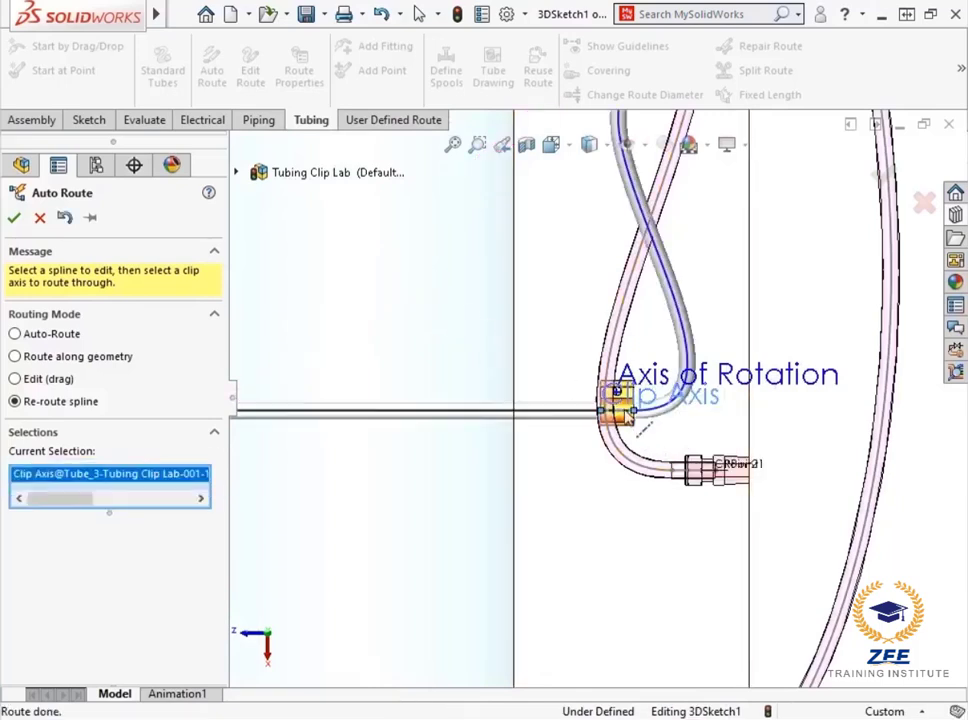
{"action": "left_click", "coordinate": [16, 332]}
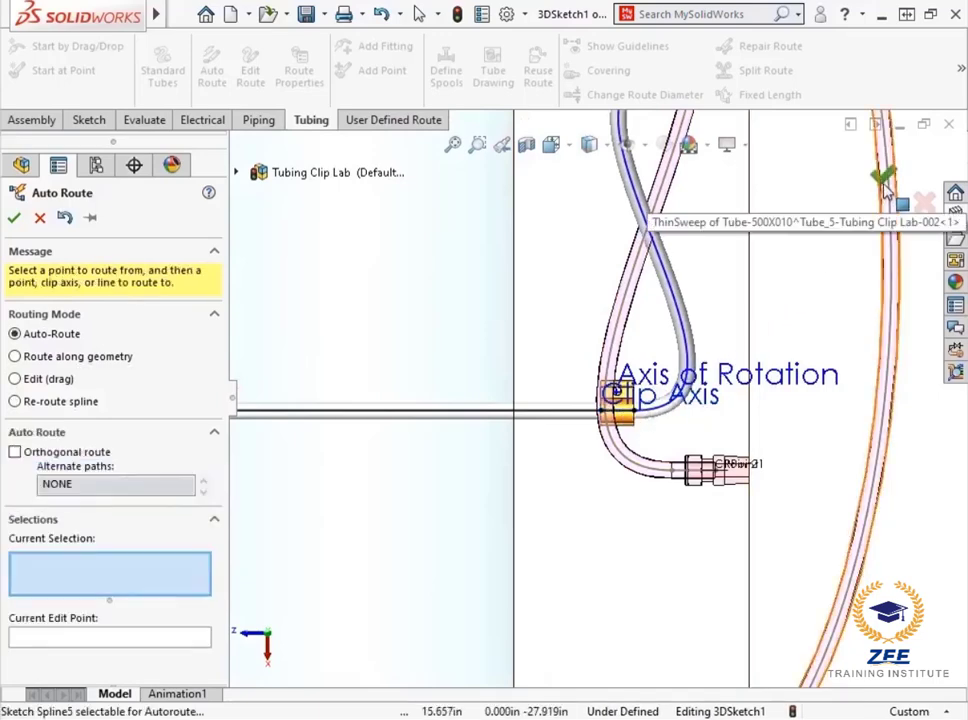
{"action": "left_click", "coordinate": [12, 216]}
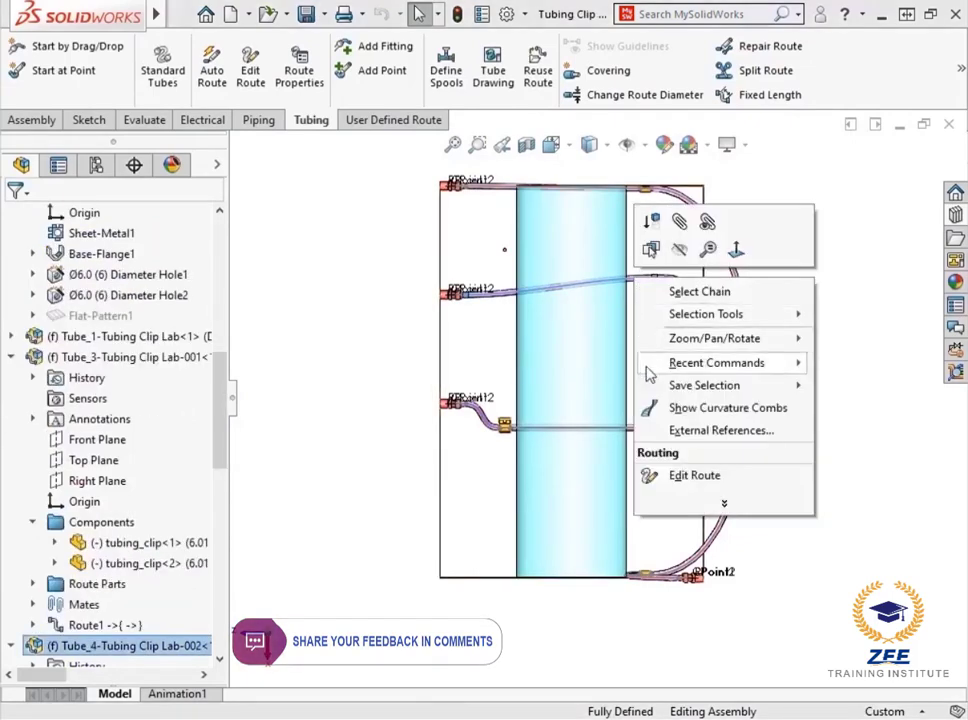
- Edit Tube_4's and Tube_5's routes, re-routing their splines clear of the cylinder envelope
{"action": "left_click", "coordinate": [694, 474]}
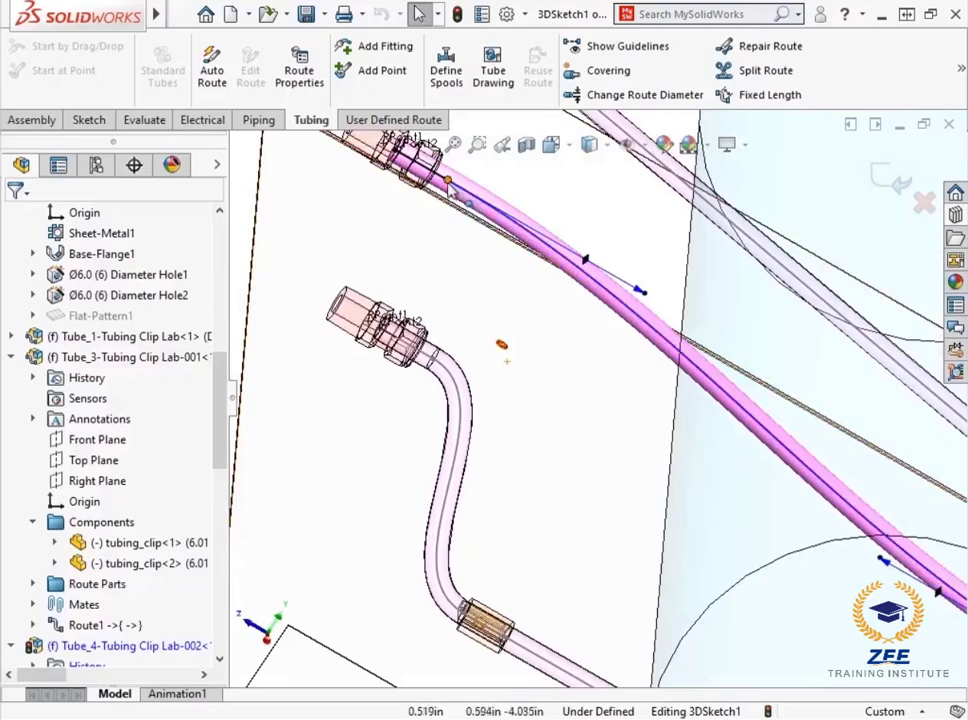
{"action": "left_click", "coordinate": [496, 208]}
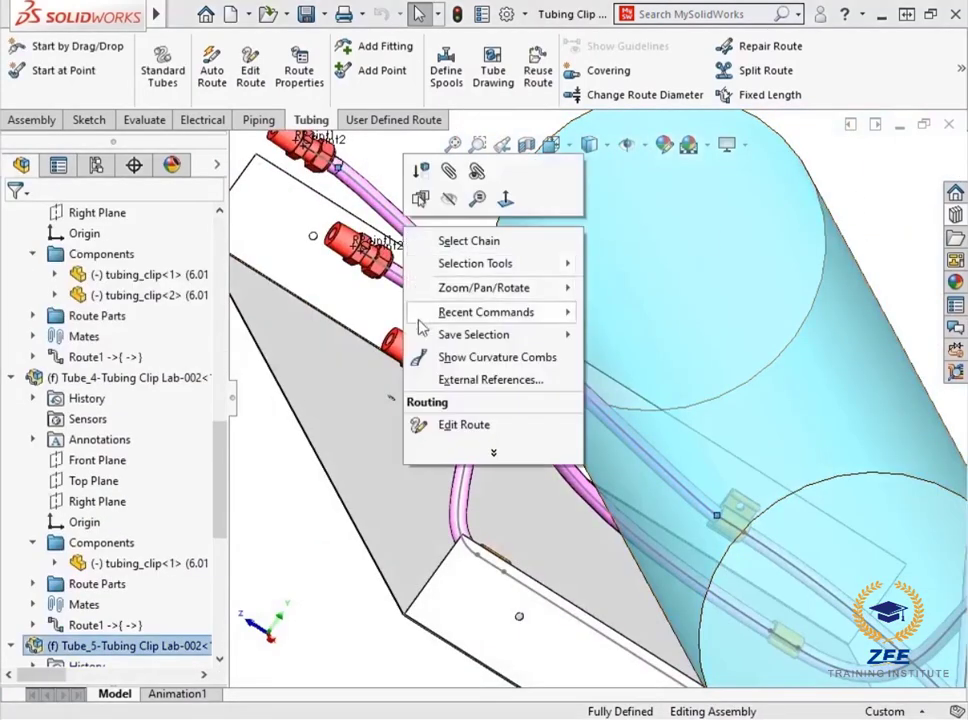
{"action": "left_click", "coordinate": [464, 424]}
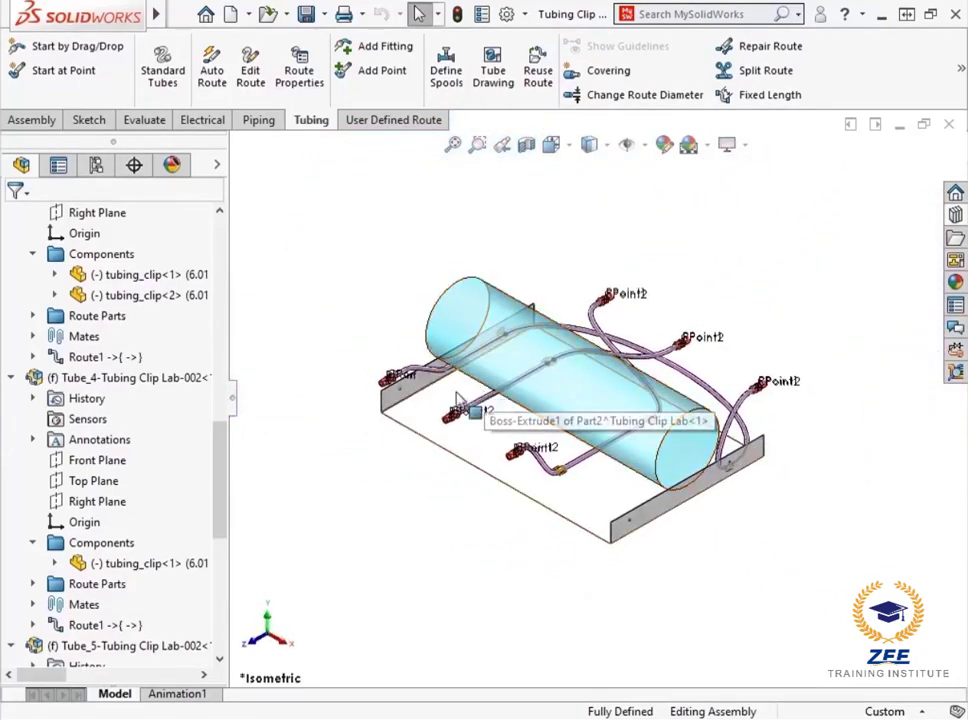
{"action": "scroll", "scroll_direction": "down", "scroll_amount": 3}
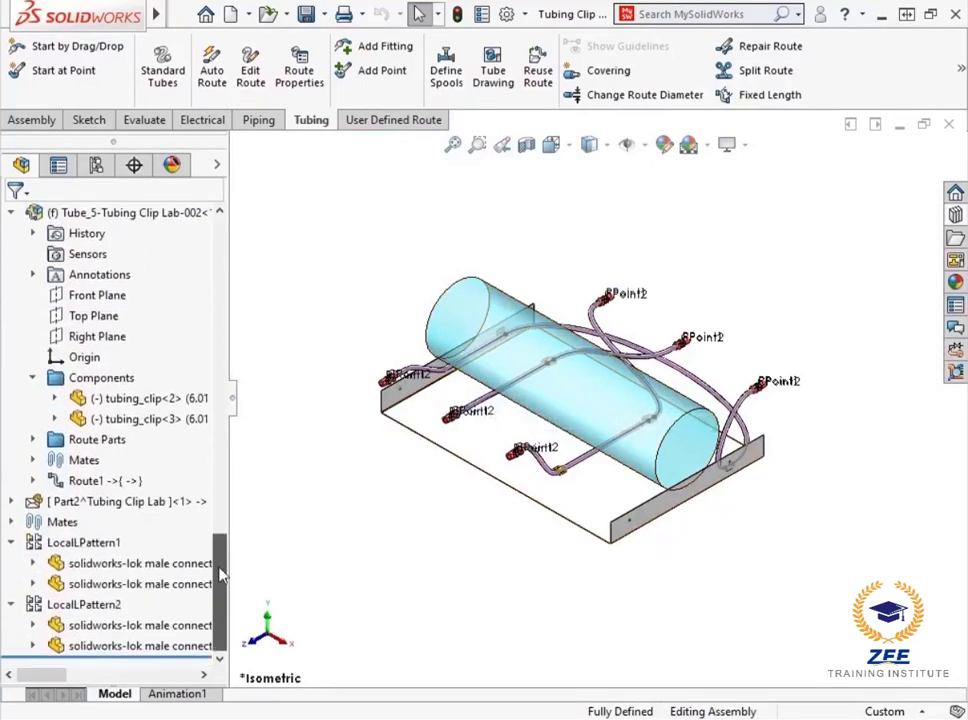
{"action": "right_click", "coordinate": [96, 500]}
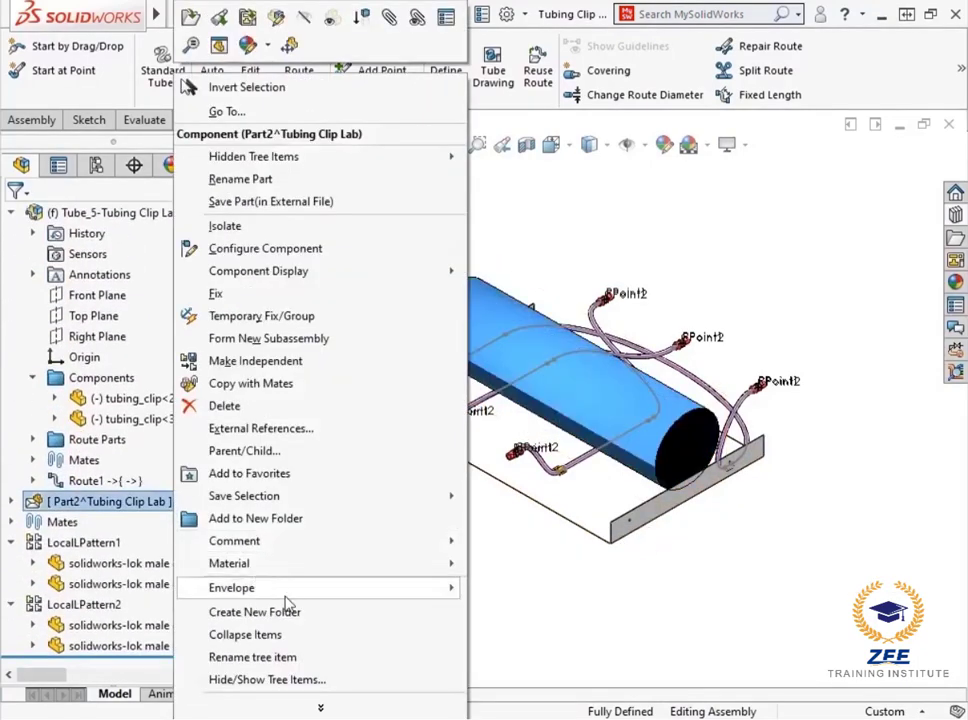
{"action": "left_click", "coordinate": [232, 588]}
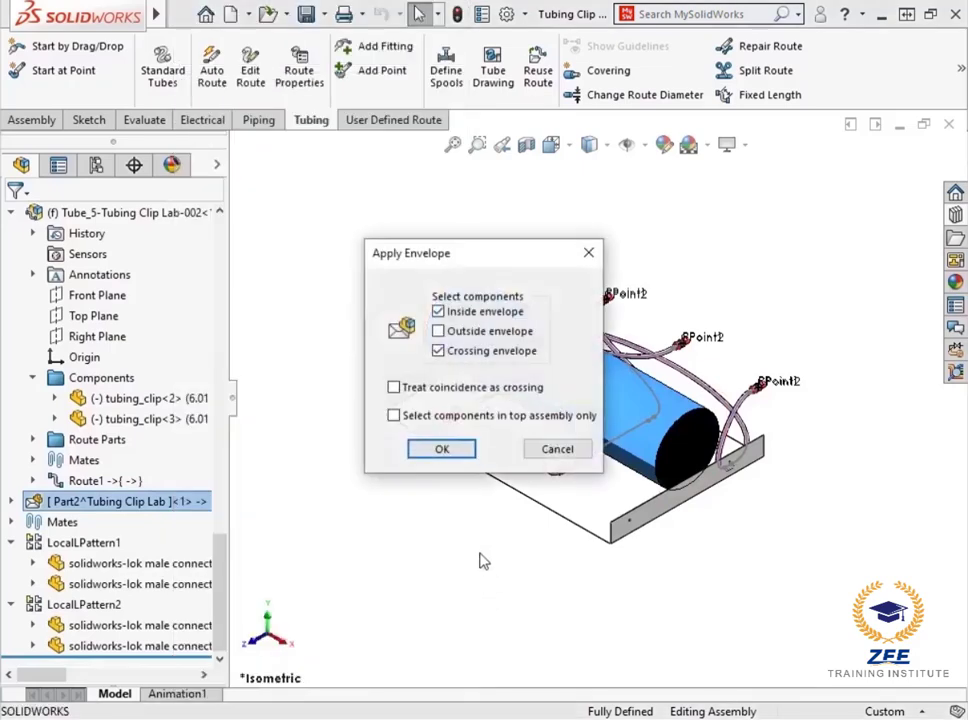
{"action": "left_click", "coordinate": [440, 448]}
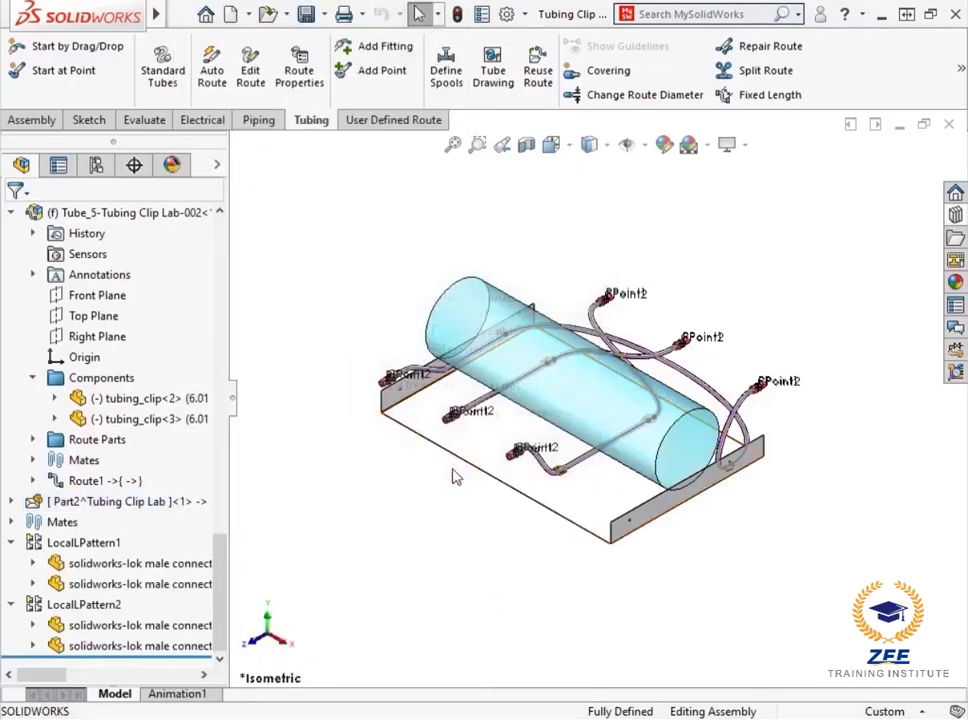